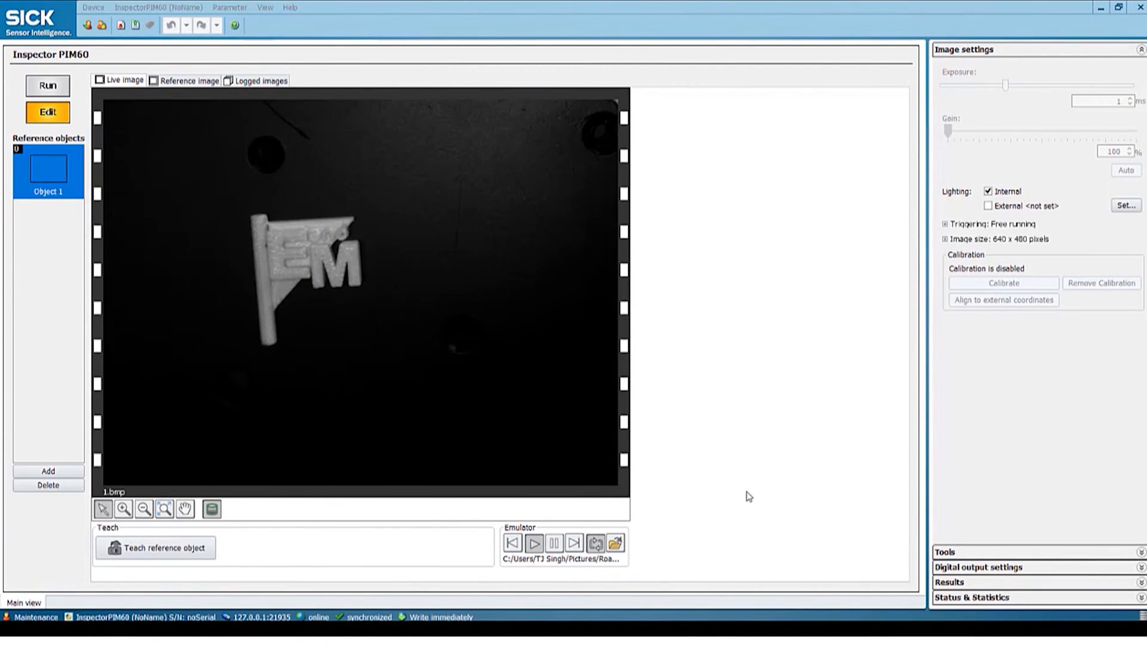
- Browse the emulator's recorded flag images (1.bmp to 7.bmp) using step, play and pause
click(573, 545)
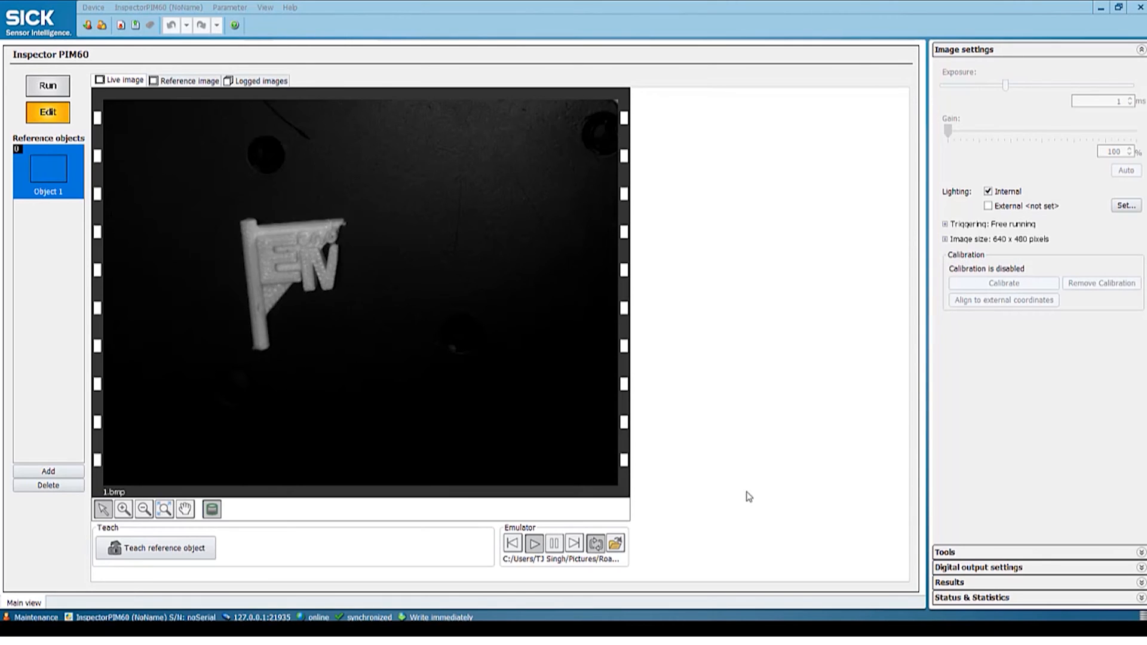
click(534, 543)
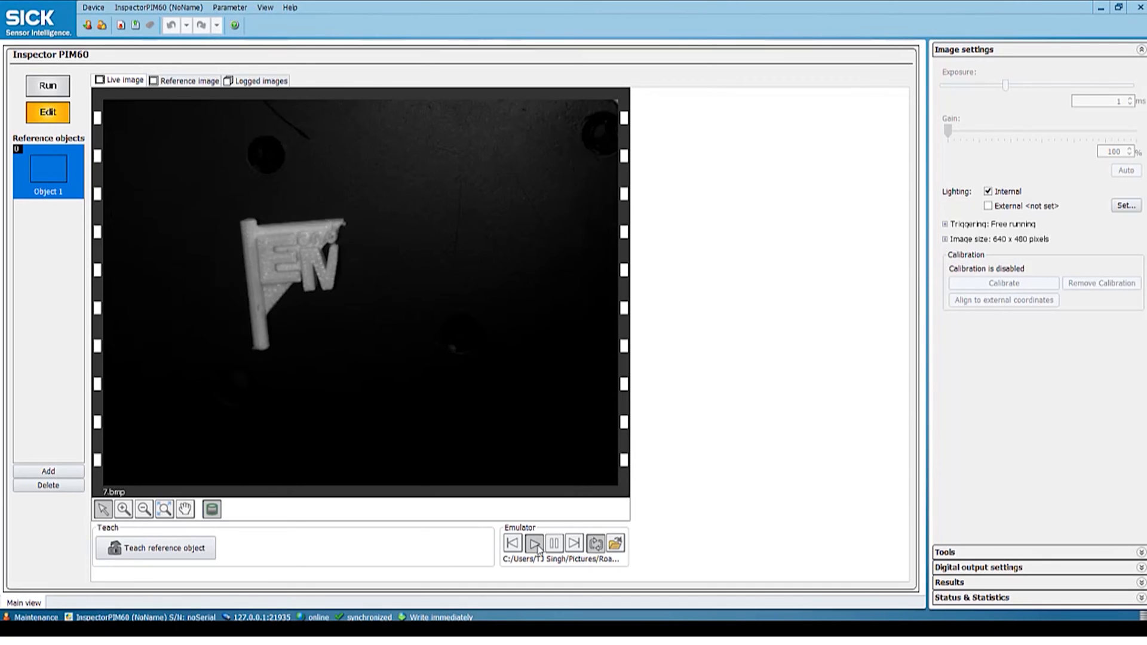
click(535, 544)
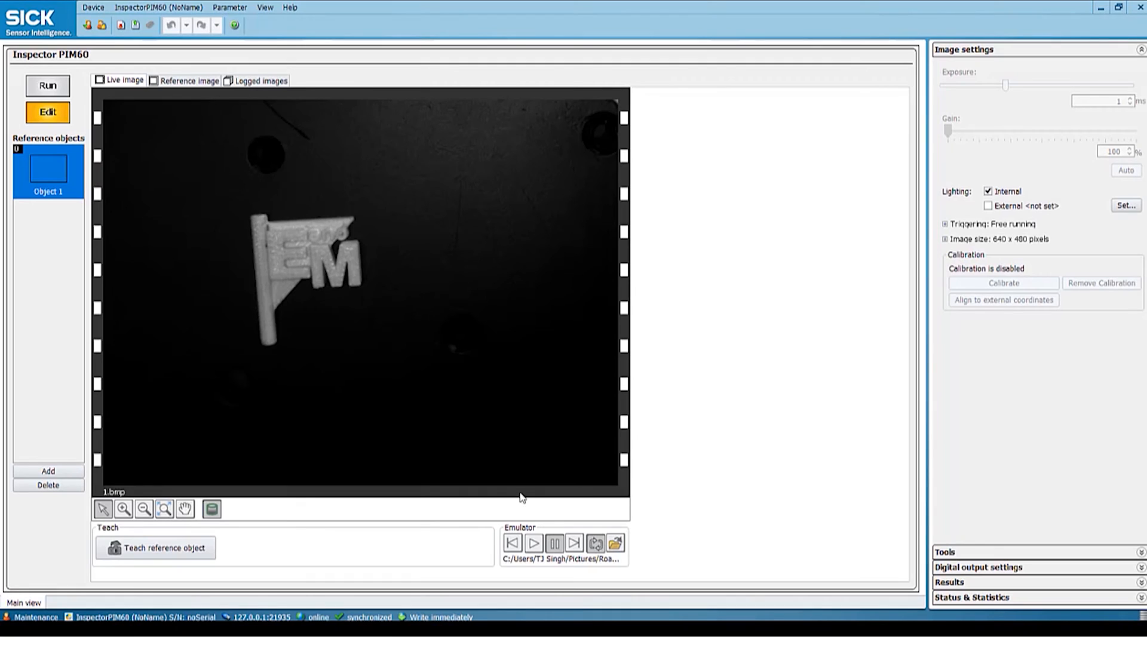
click(573, 544)
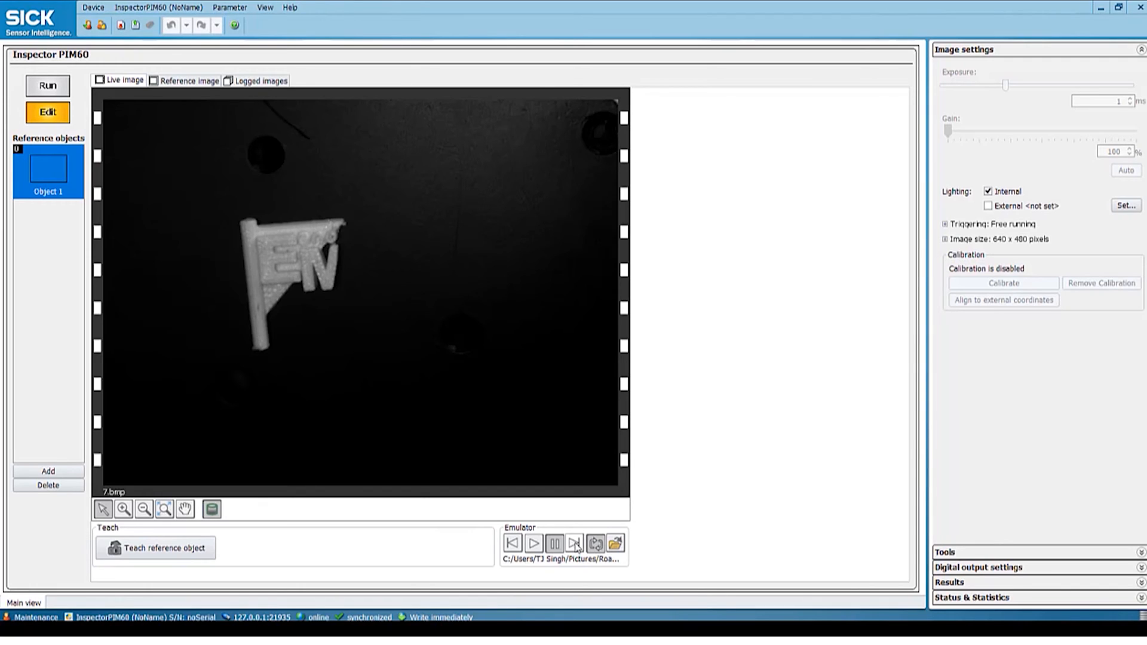
click(573, 544)
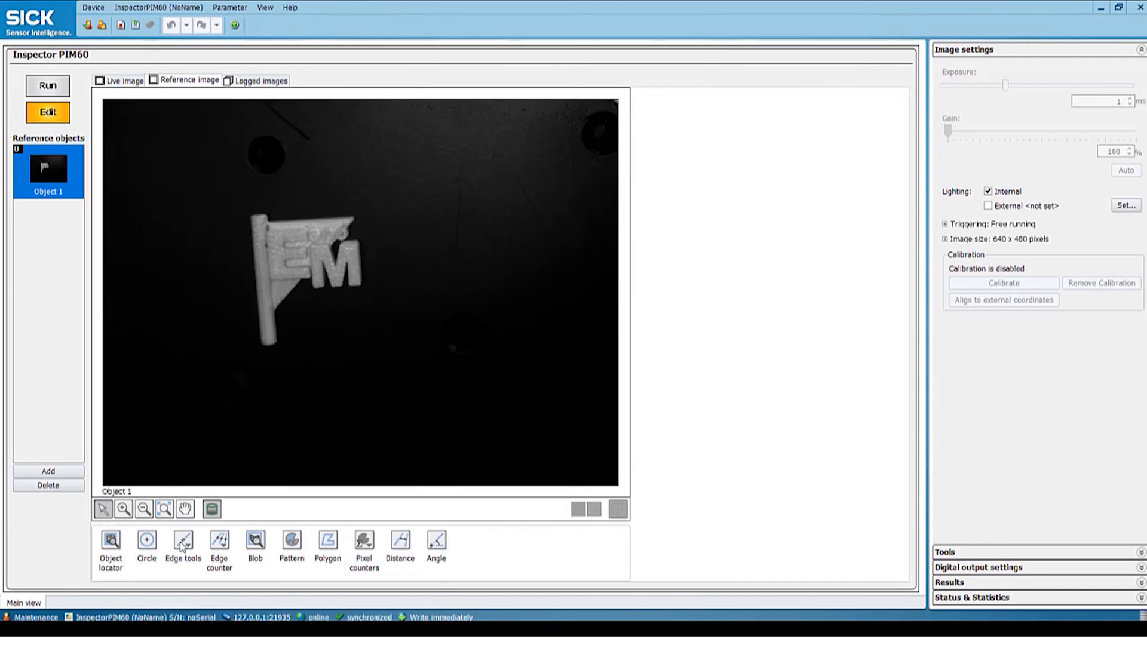
mouse_move(248, 287)
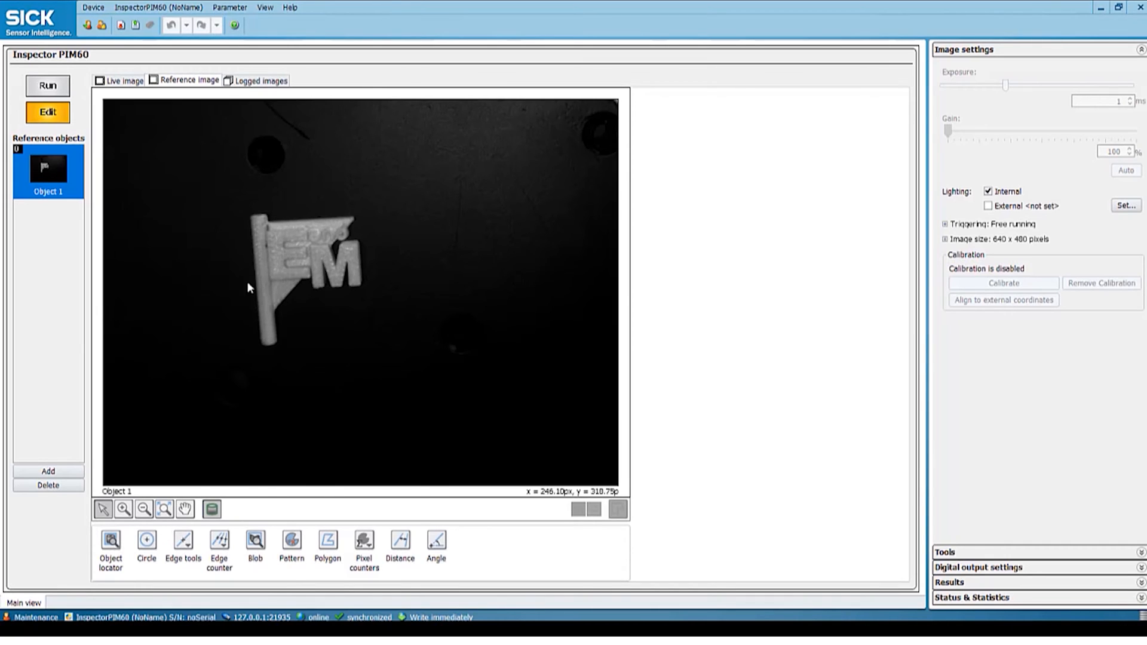
mouse_move(254, 368)
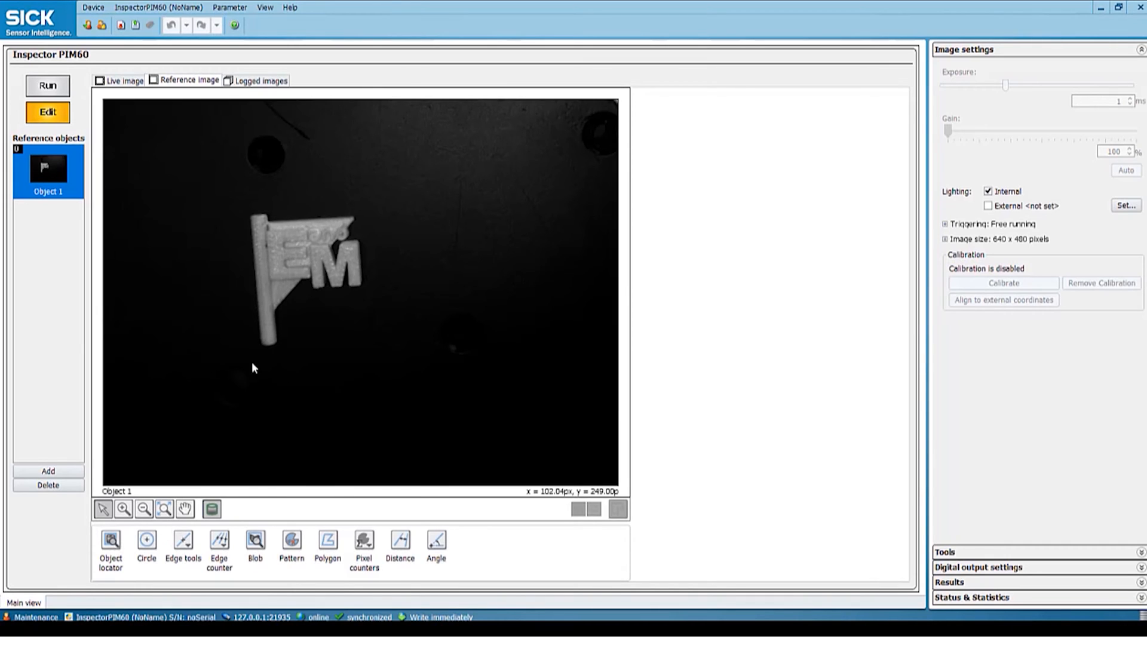
mouse_move(442, 607)
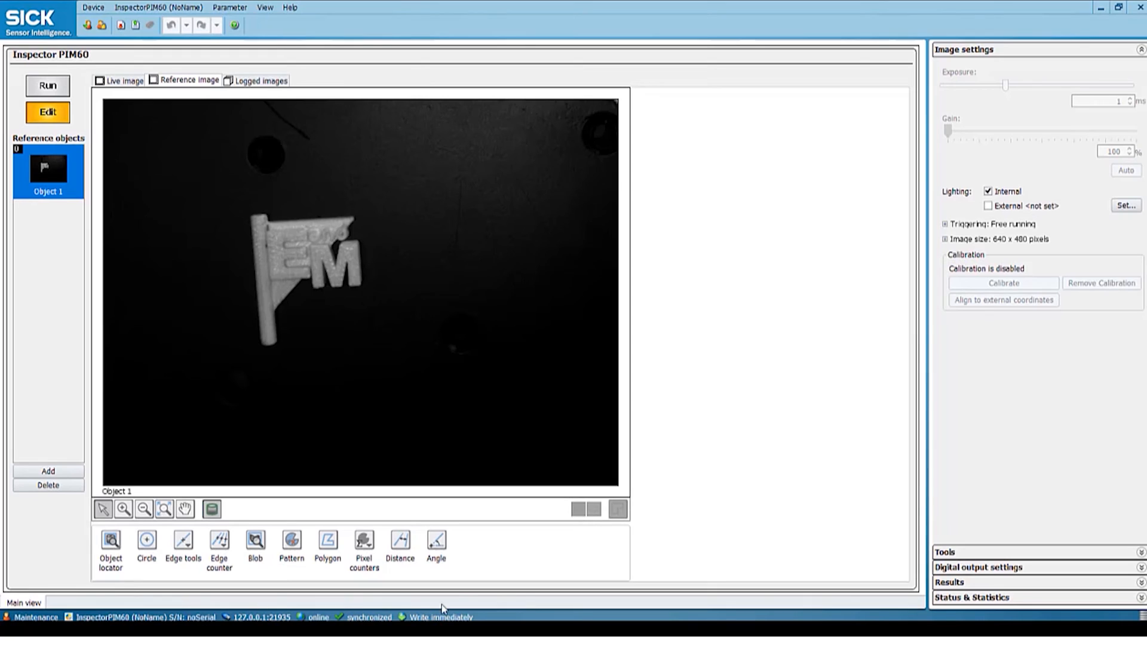
mouse_move(342, 250)
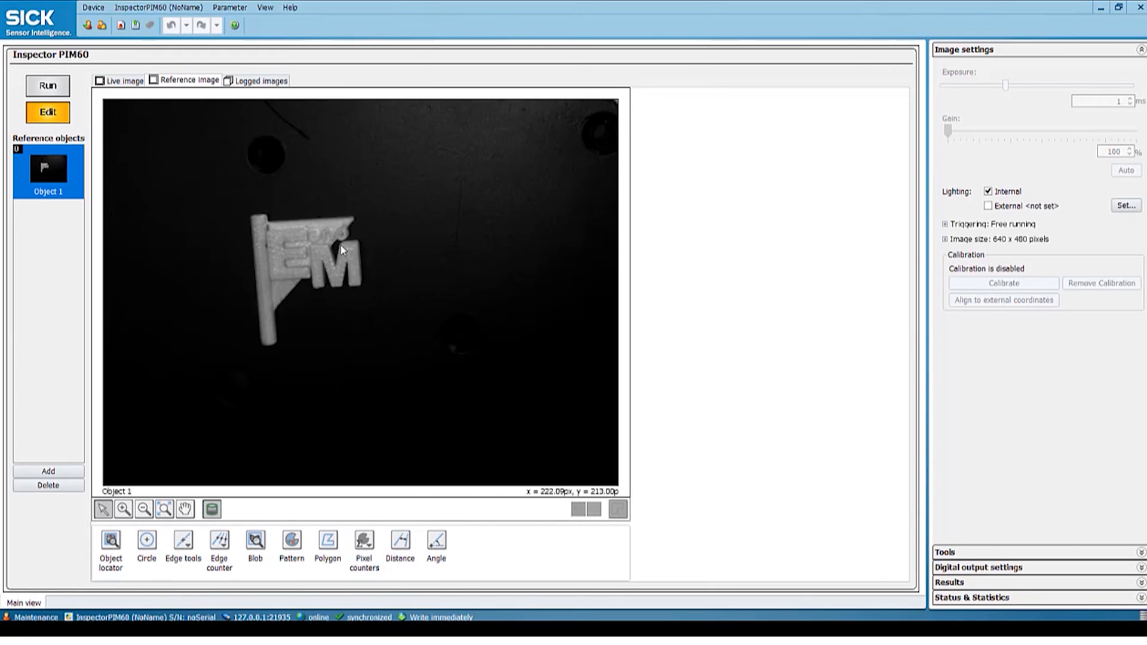
mouse_move(274, 360)
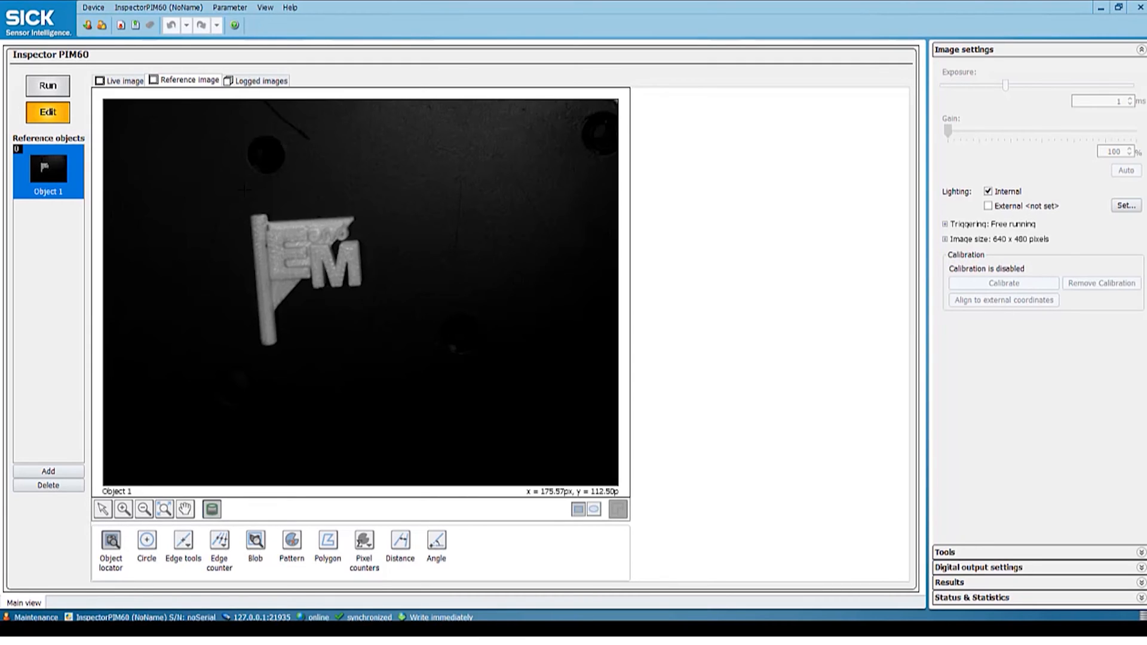
- Draw an object locator rectangle framing the whole flag part and finish creating it
drag(241, 195, 355, 352)
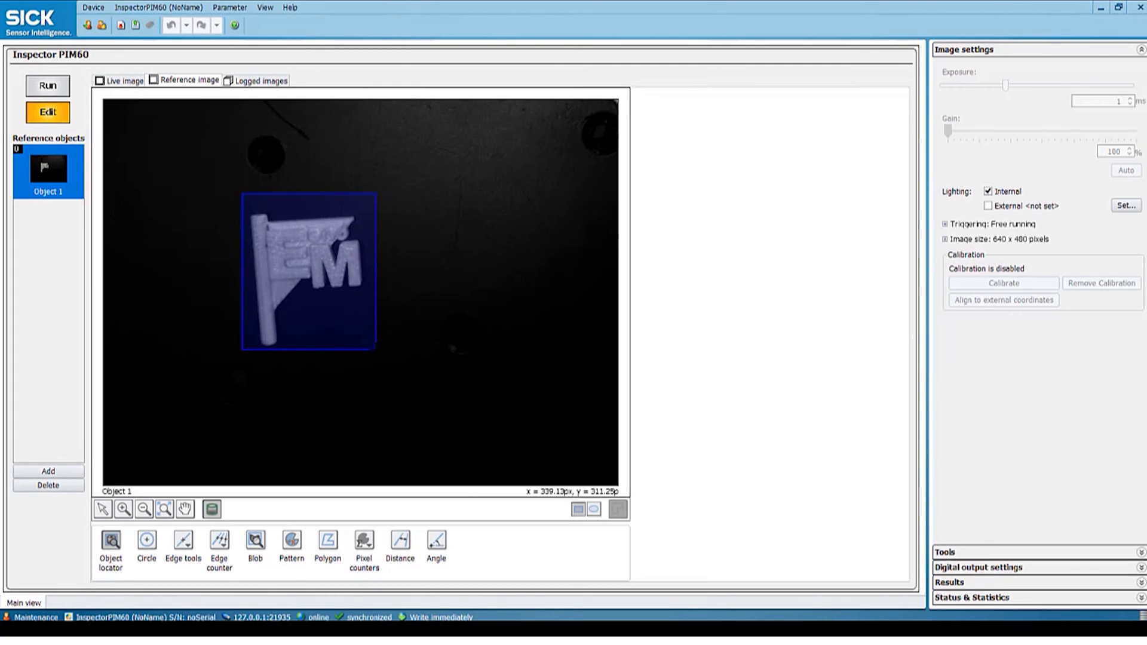
click(110, 545)
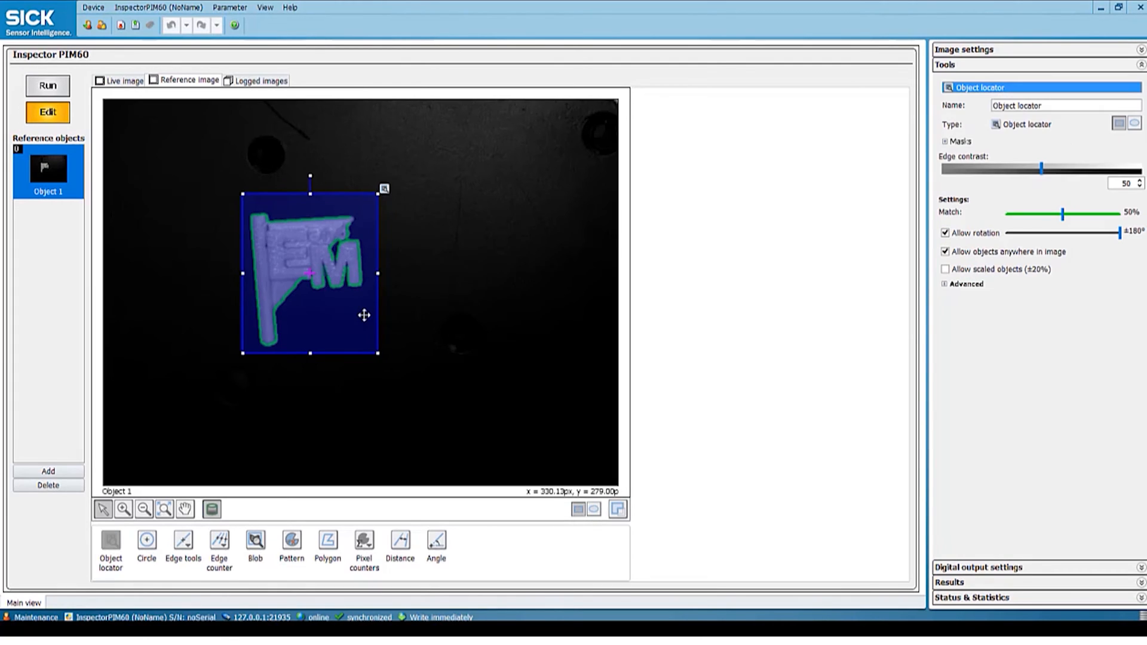
mouse_move(340, 294)
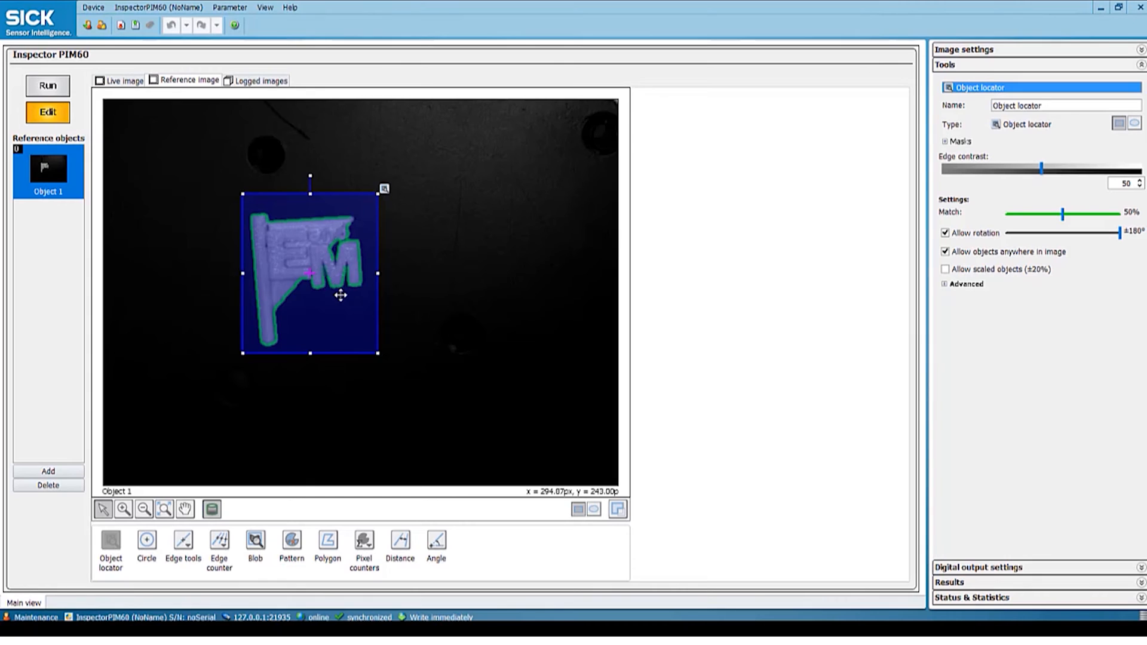
mouse_move(250, 215)
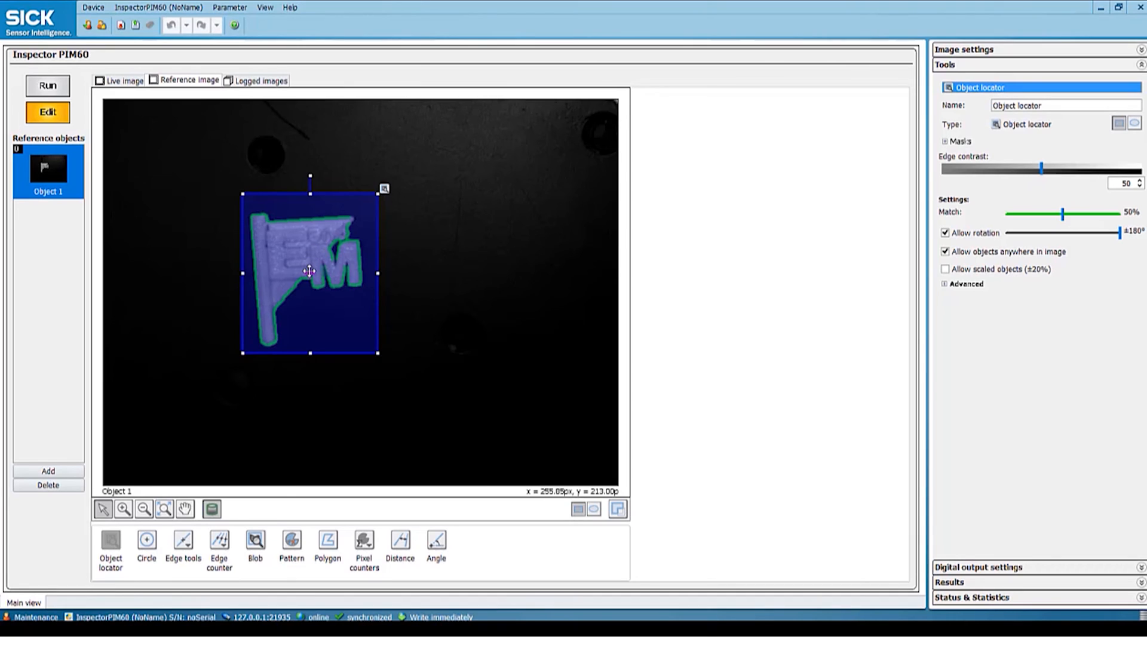
mouse_move(307, 550)
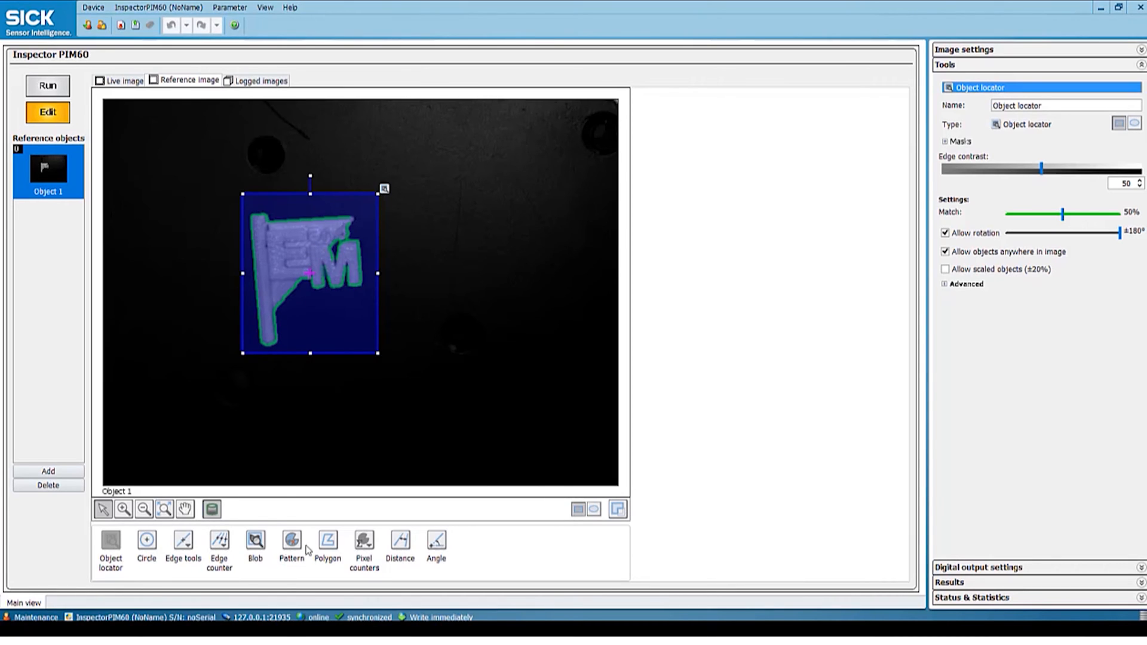
- Bring up the plain and edge pixel counter options
click(364, 542)
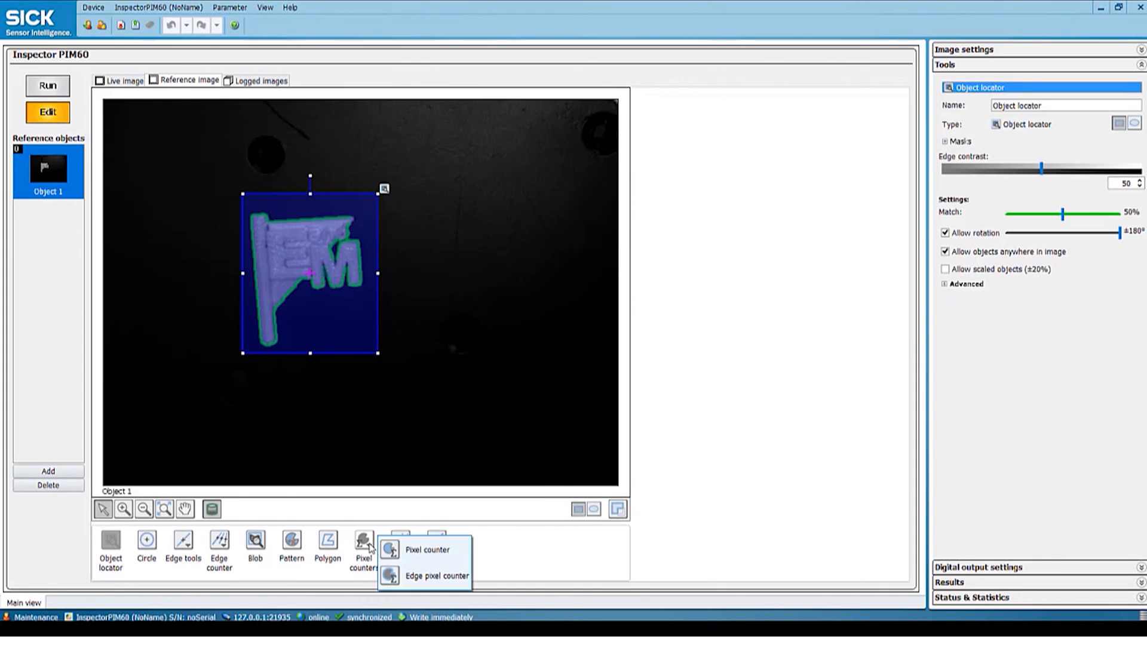
mouse_move(435, 577)
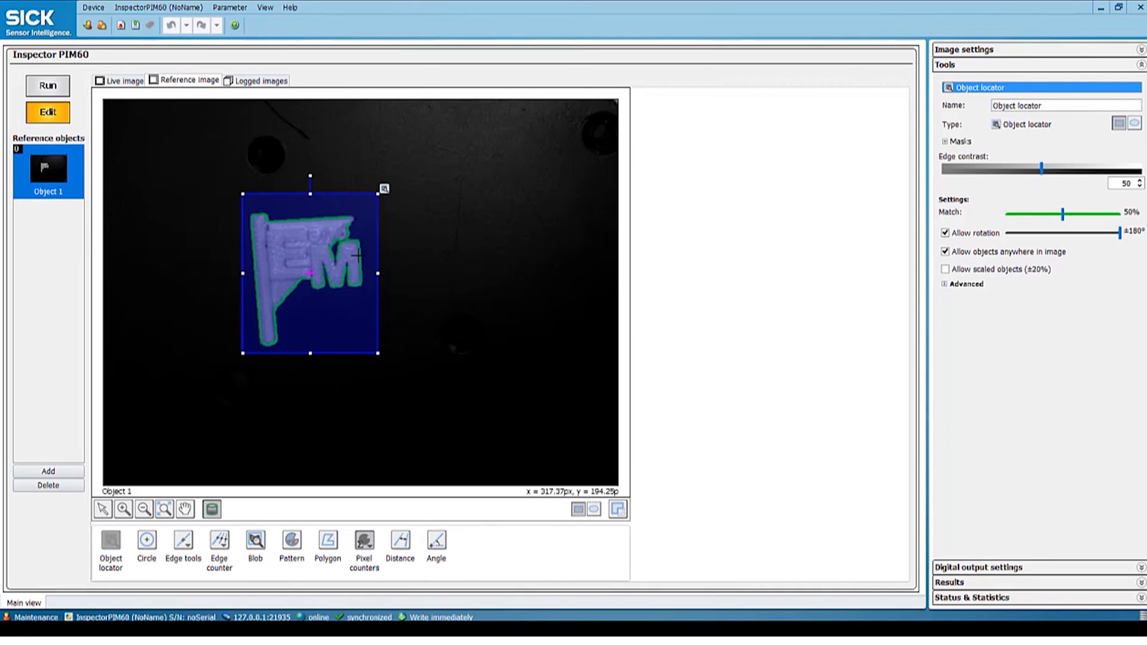
mouse_move(369, 249)
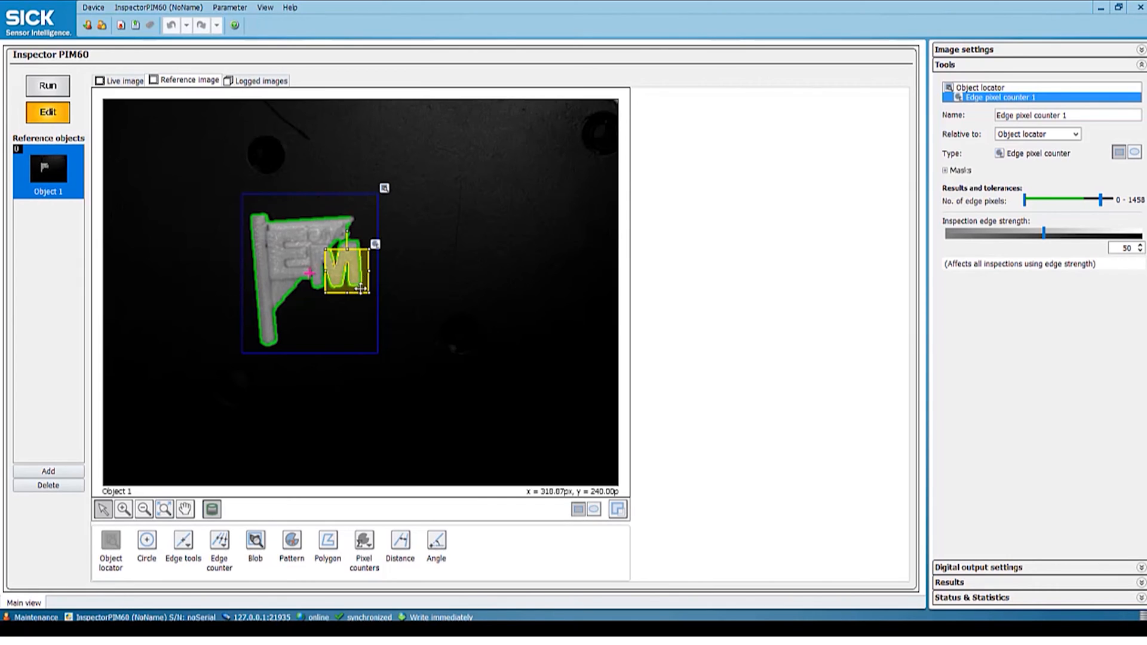
mouse_move(378, 274)
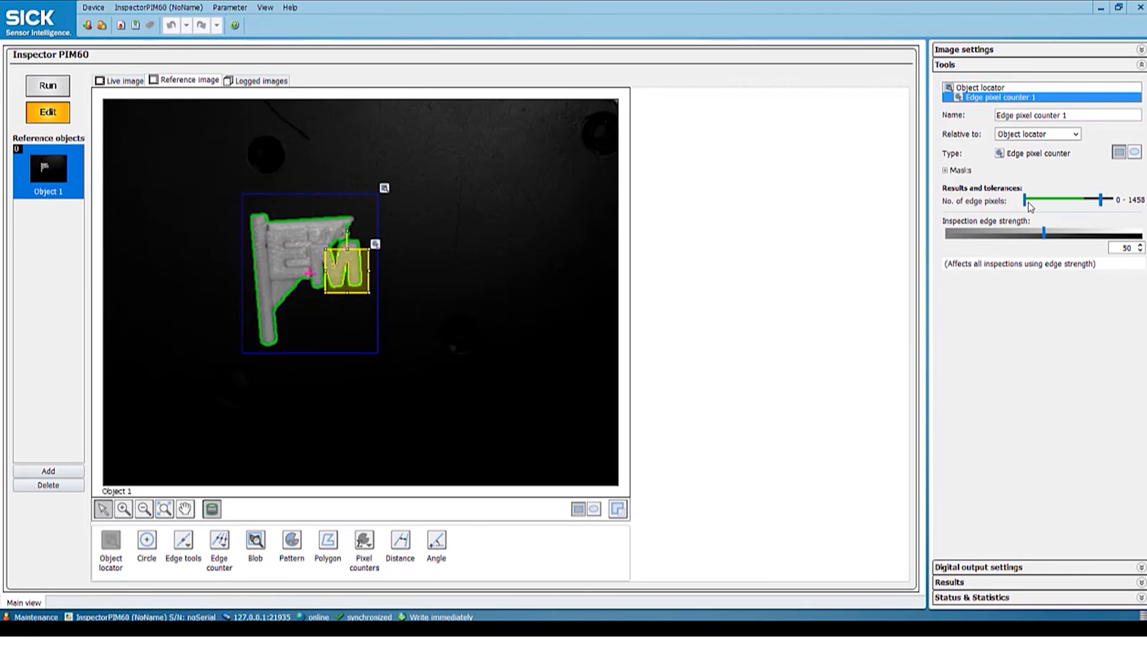
mouse_move(1076, 199)
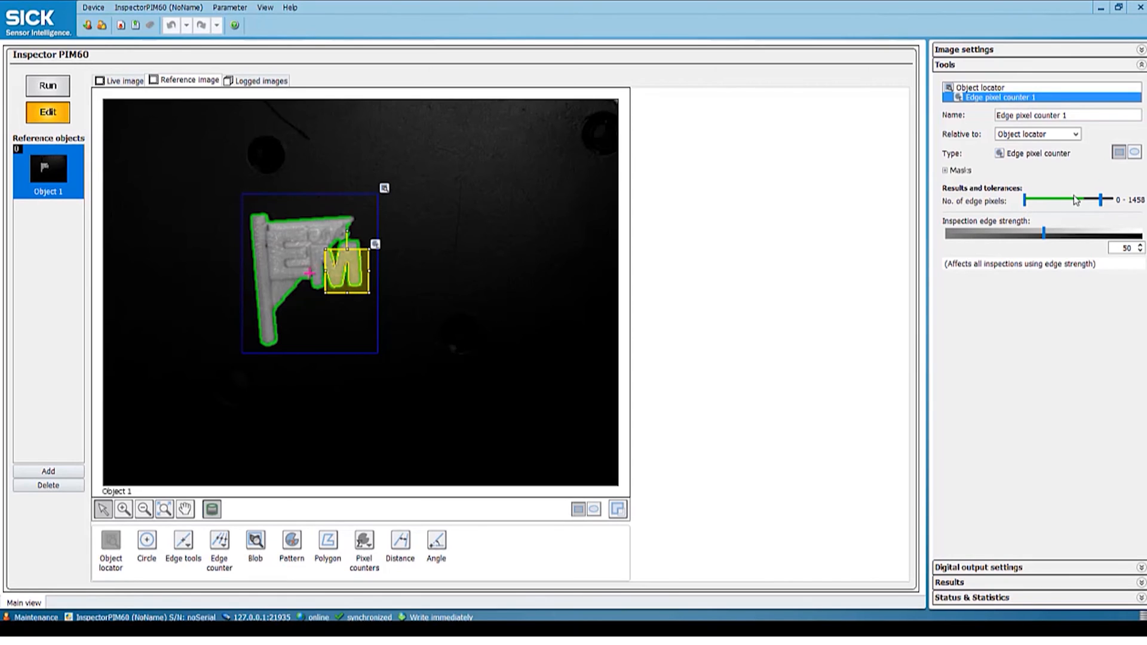
mouse_move(1027, 205)
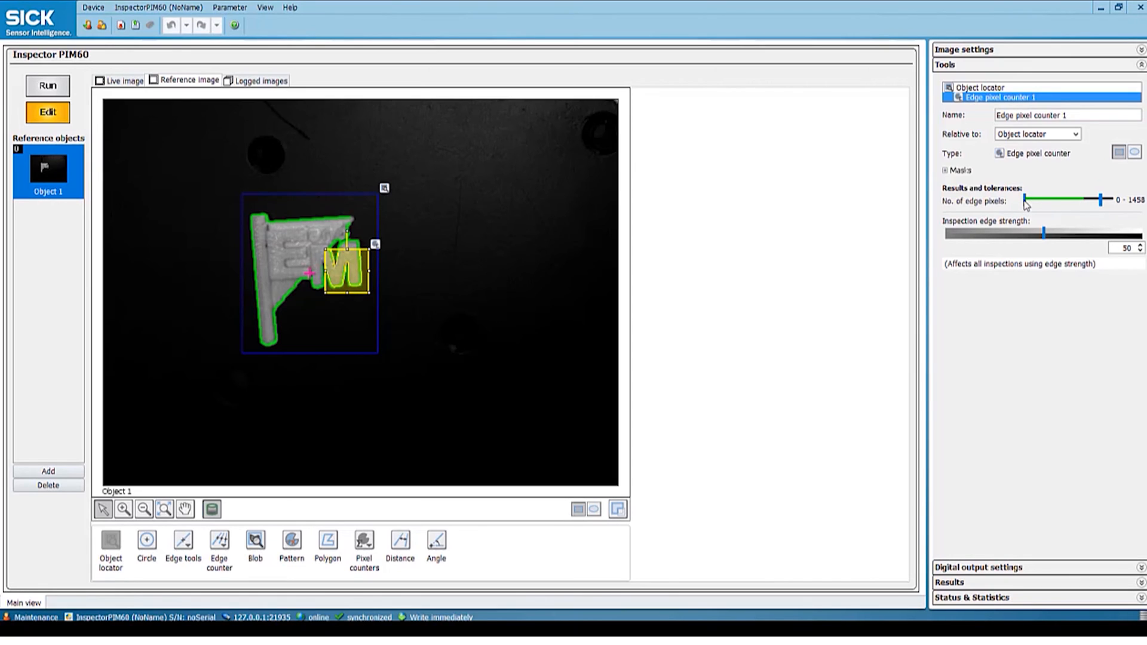
- Narrow the M's edge pixel count tolerance from 0–1458 to 145–237
drag(1024, 201, 1052, 201)
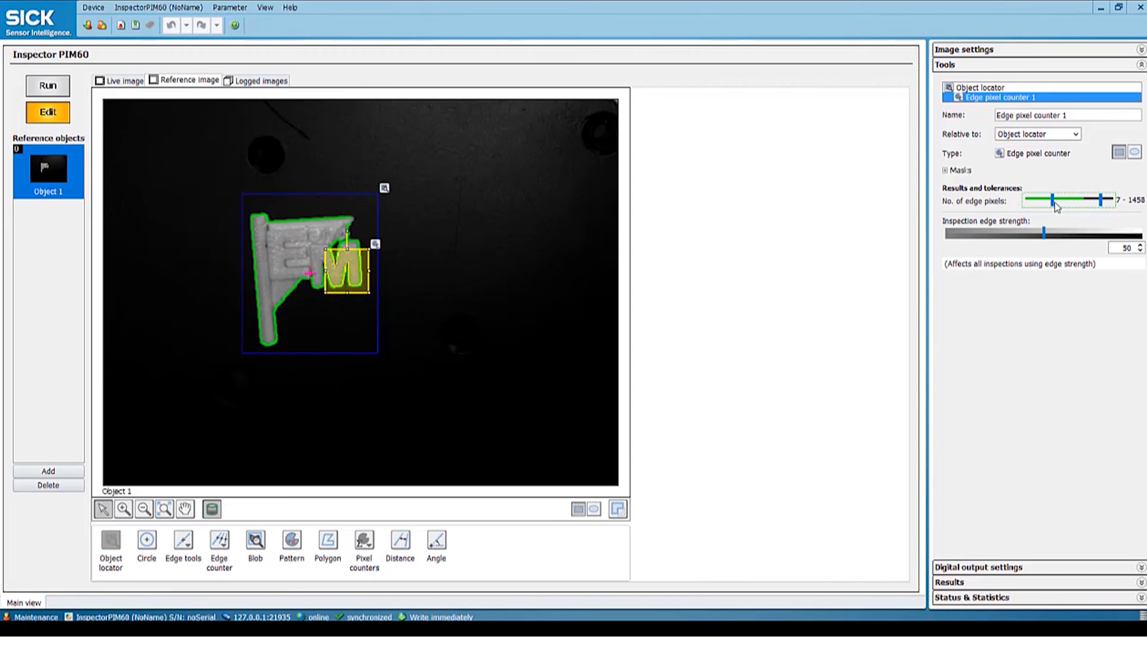
drag(1052, 199, 1073, 200)
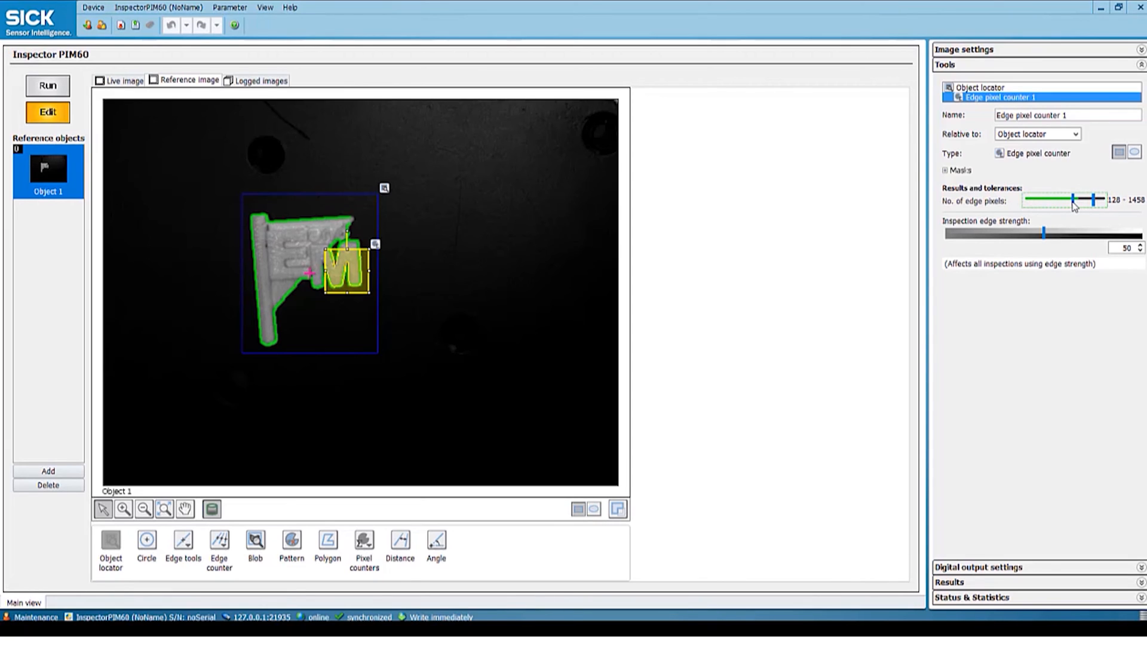
drag(1073, 199, 1079, 200)
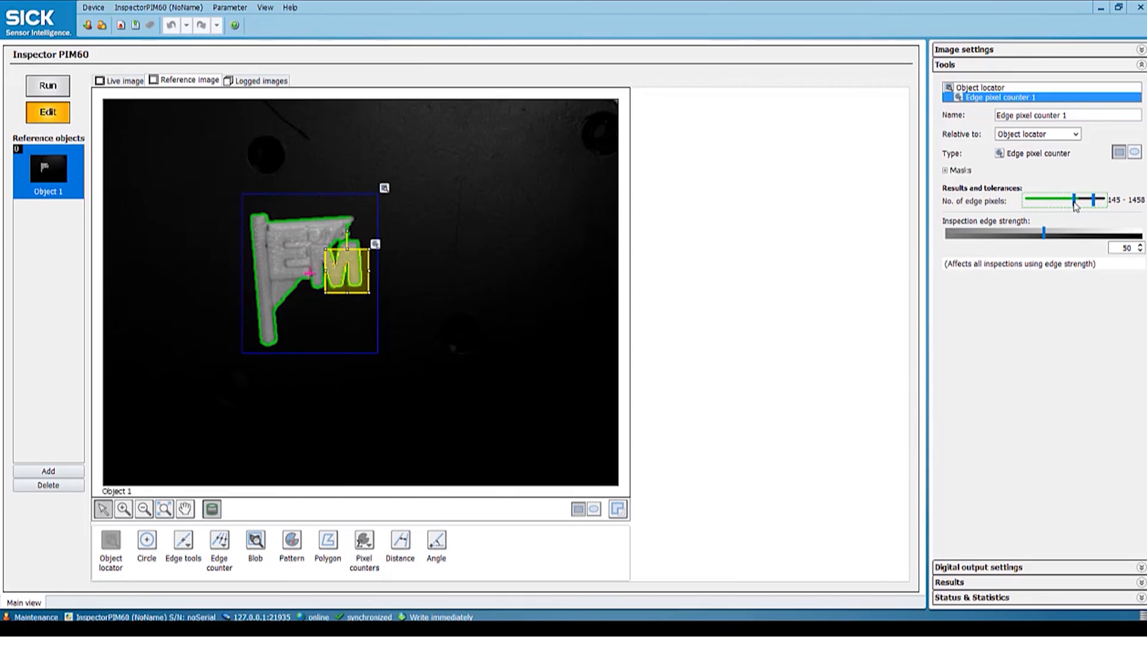
drag(1089, 200, 1082, 200)
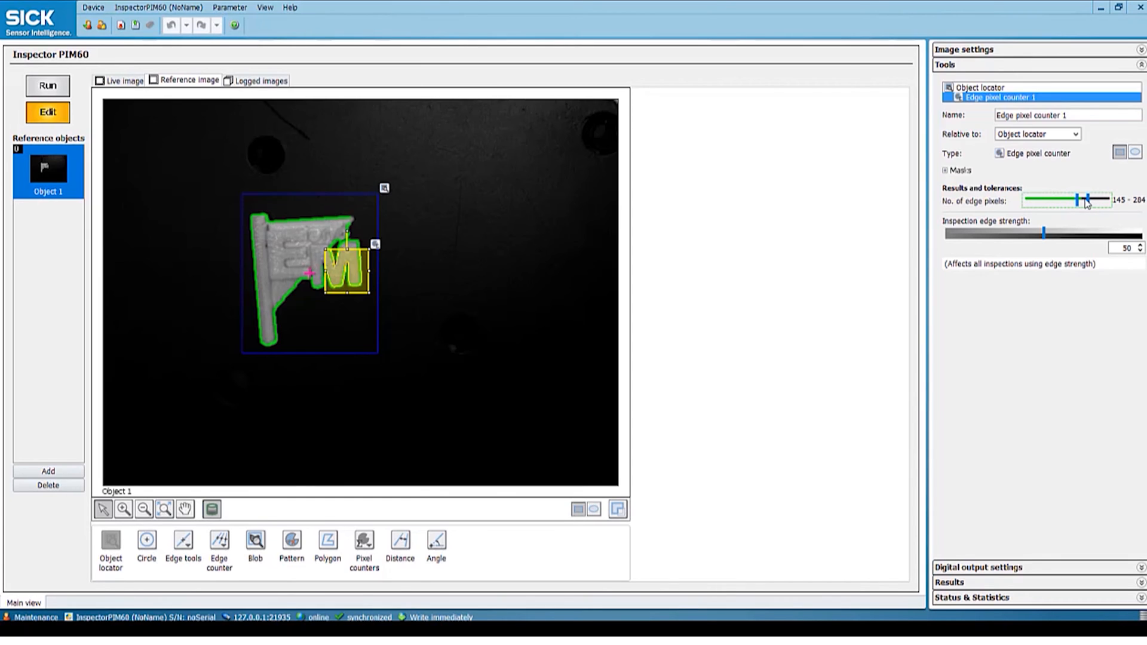
drag(1105, 200, 1081, 200)
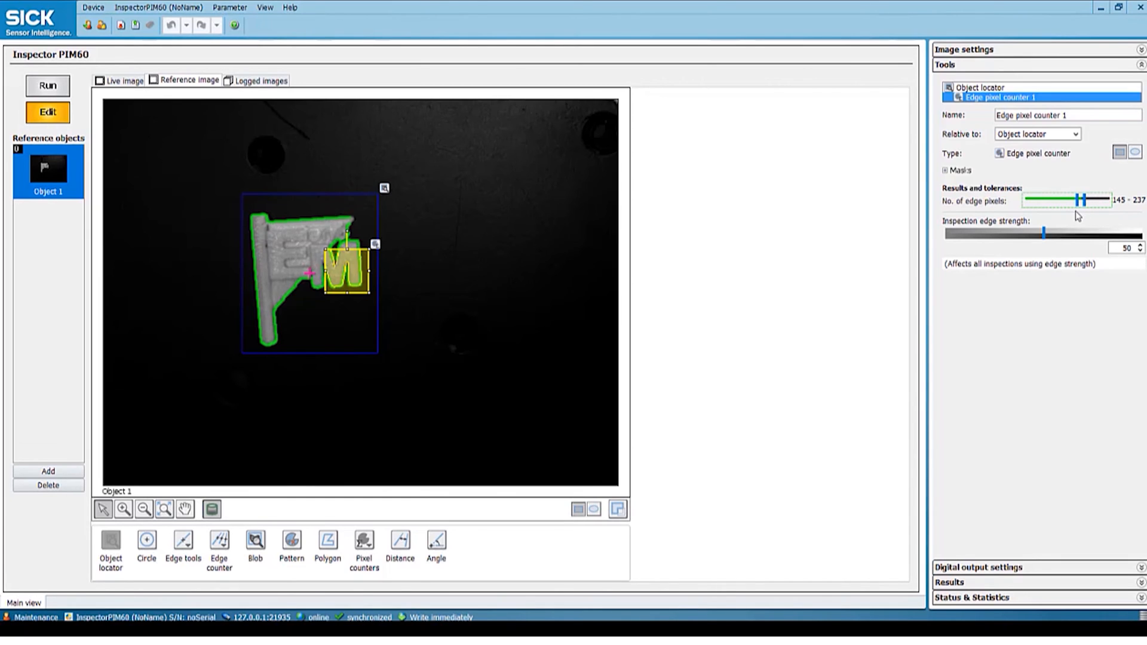
mouse_move(1054, 211)
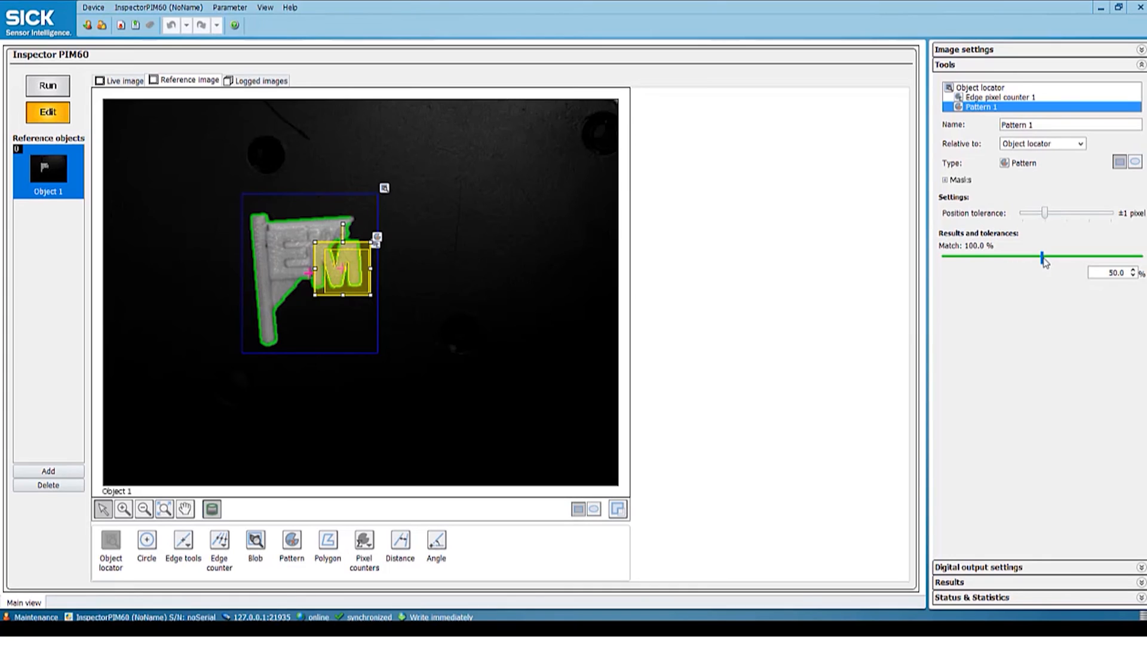
- Raise Pattern 1's match tolerance slider to 97.0%
drag(1041, 258, 1075, 259)
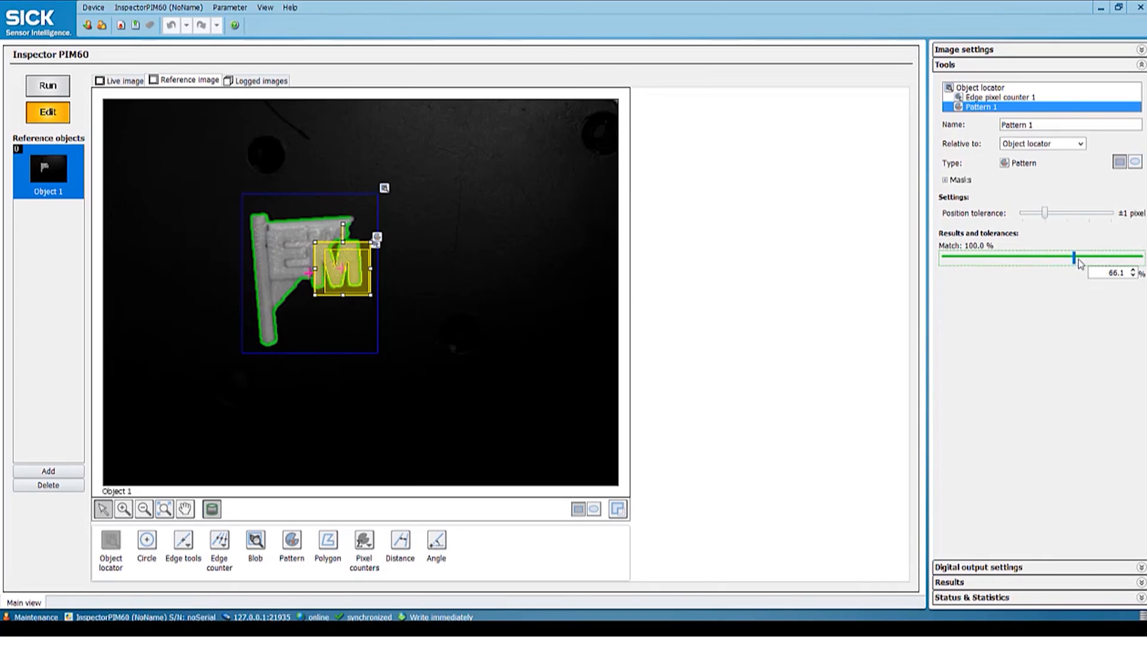
drag(1076, 256, 1138, 256)
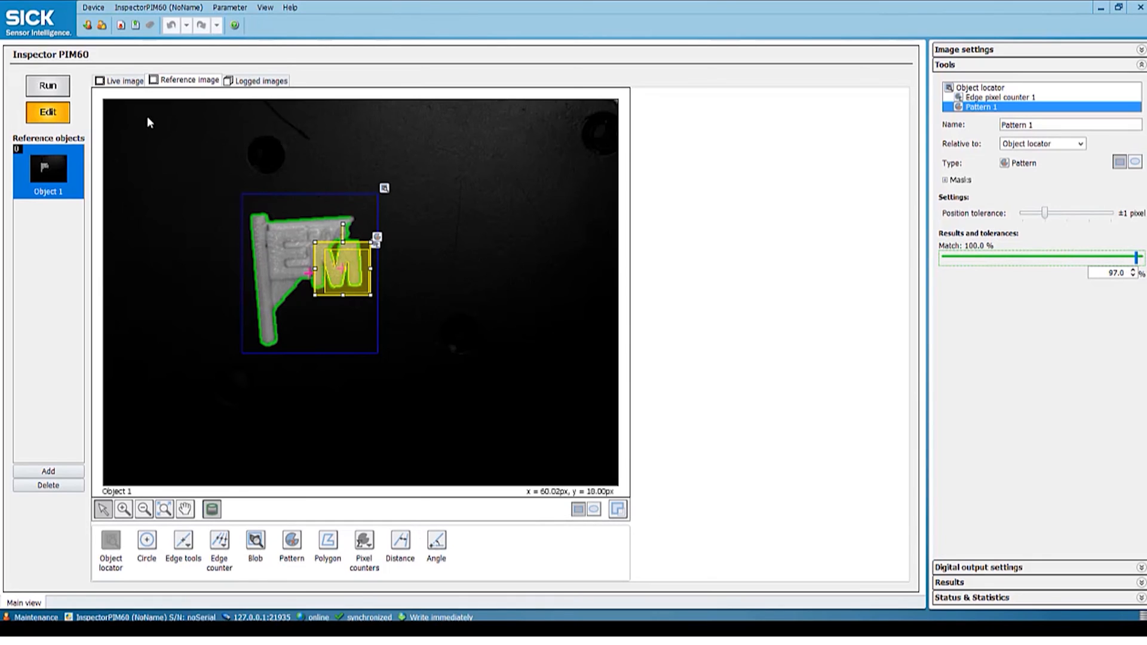
- Run the job, pause on the damaged image, and view Pattern 1's 69.3% match
click(47, 85)
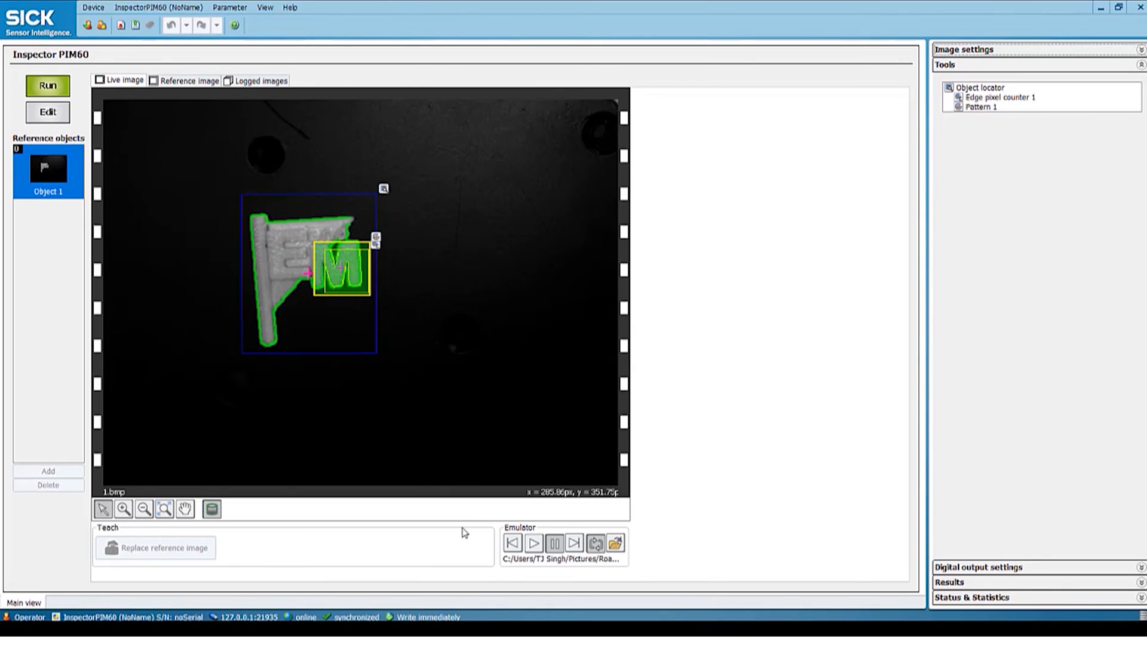
click(534, 543)
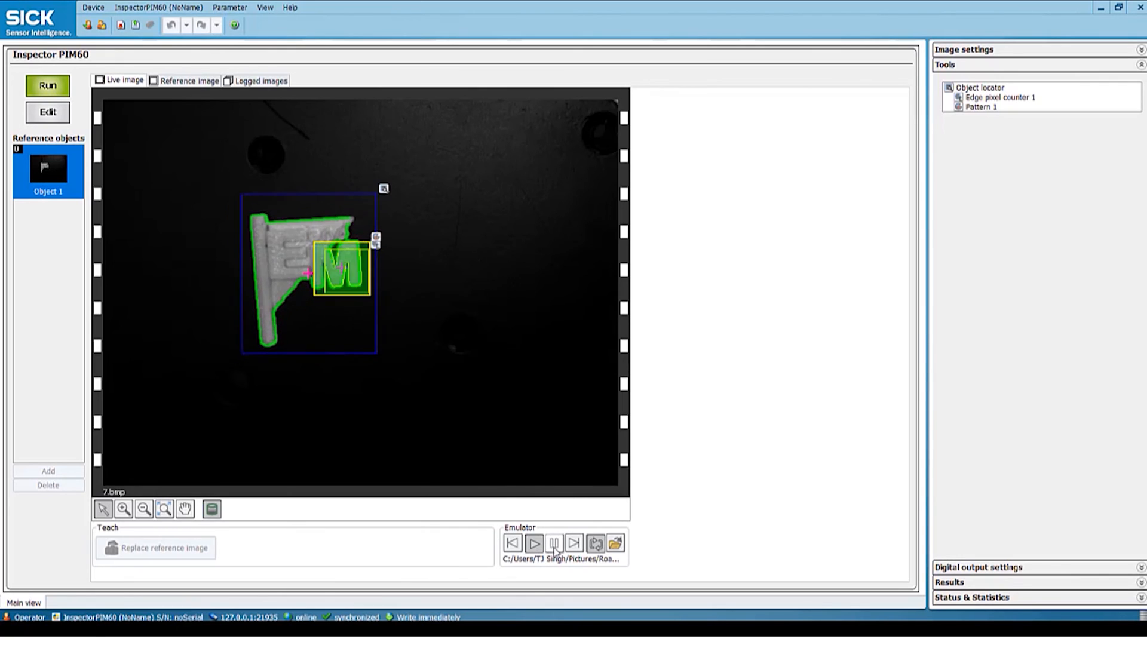
click(535, 544)
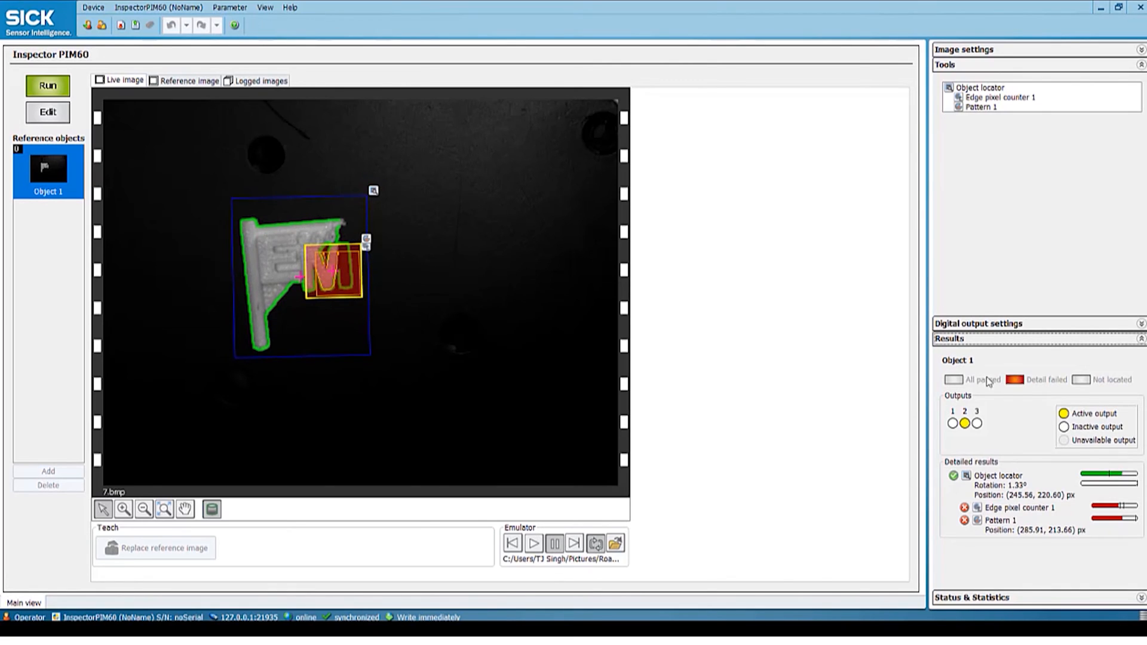
mouse_move(1006, 525)
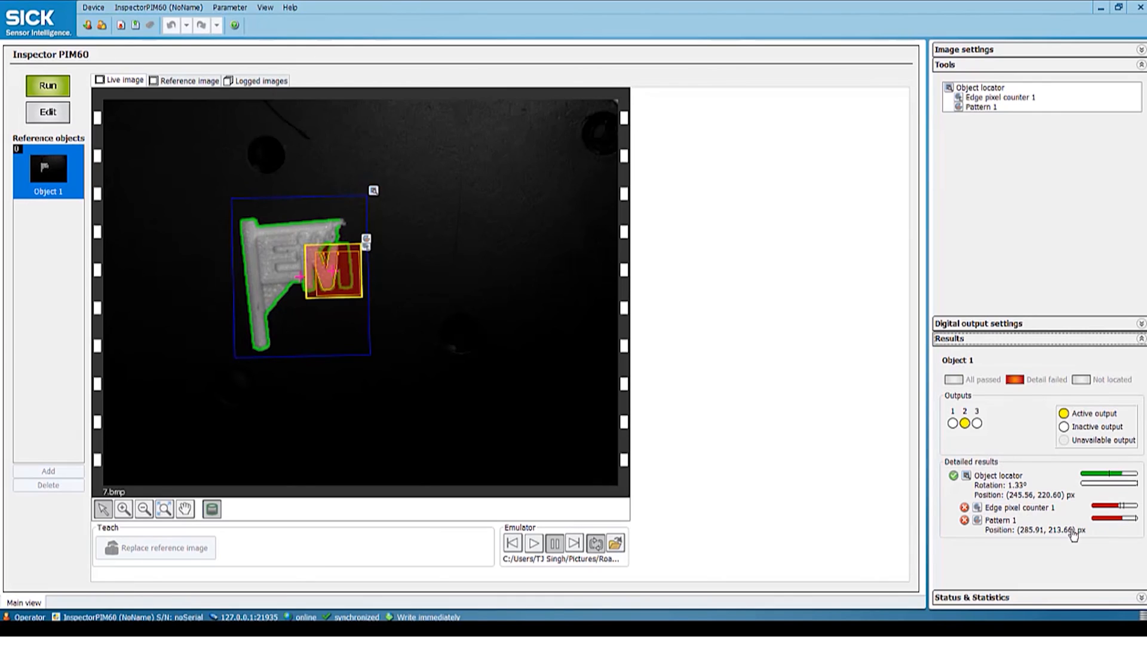
click(981, 107)
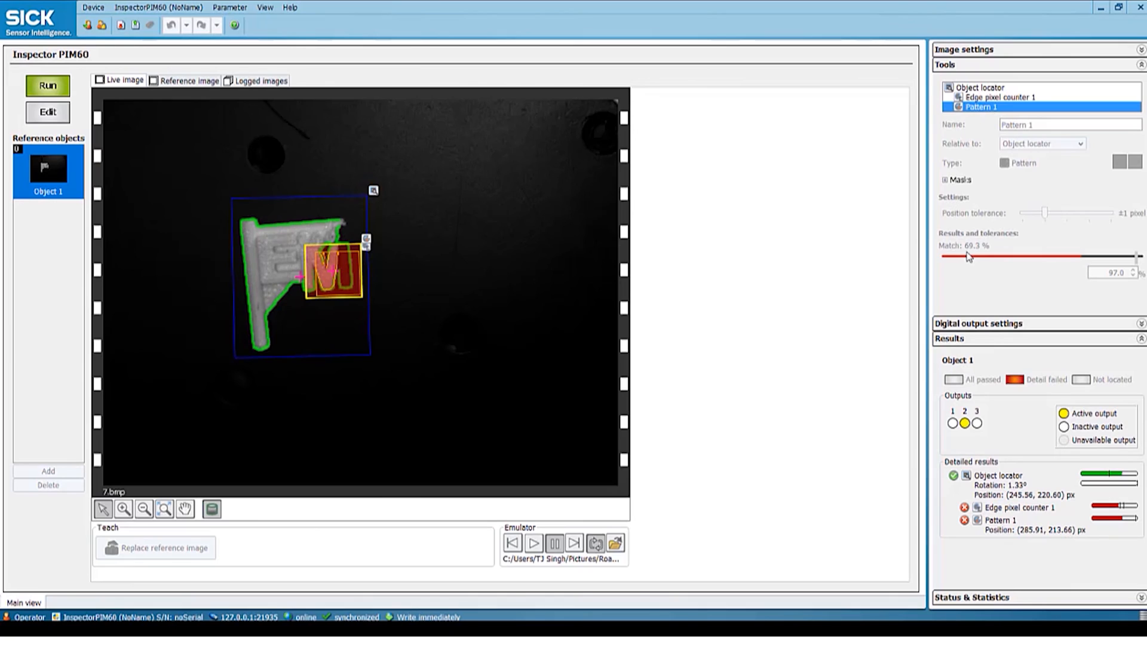
mouse_move(340, 251)
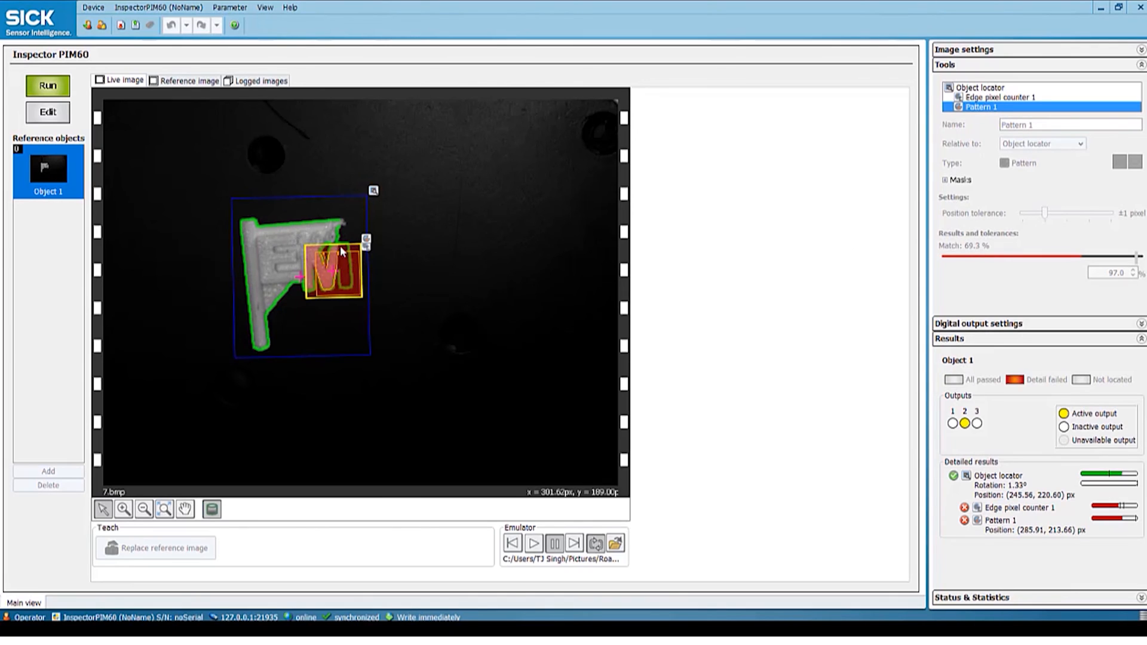
mouse_move(347, 273)
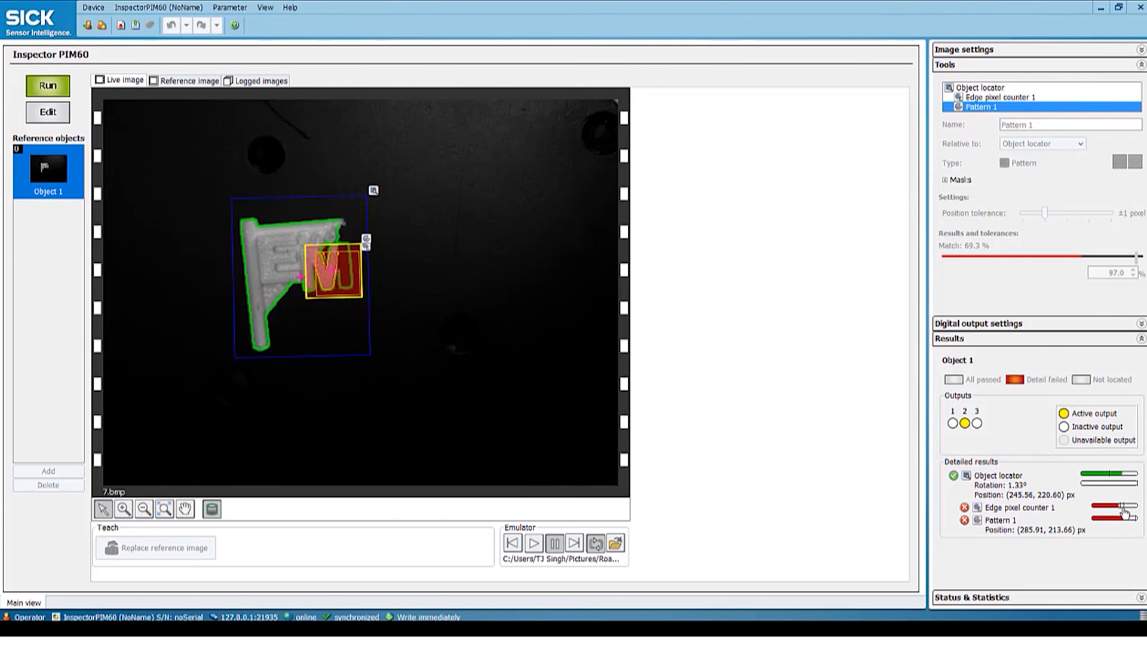
- Check the Object locator and Edge pixel counter 1 results, showing the 145–237 tolerance
click(981, 87)
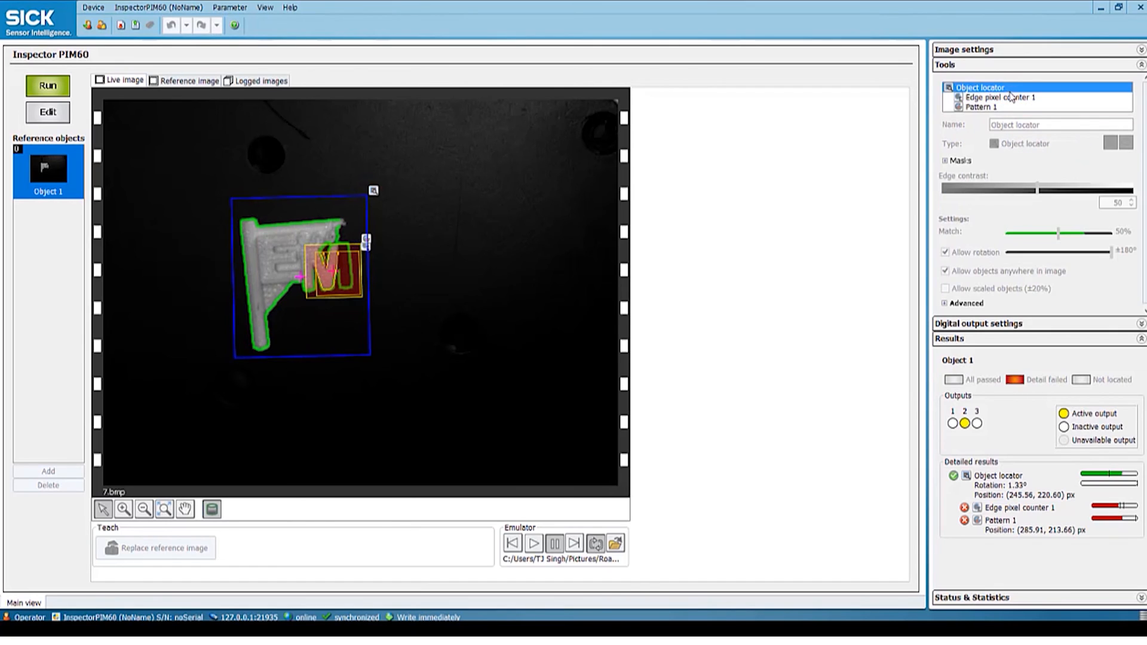
click(1006, 97)
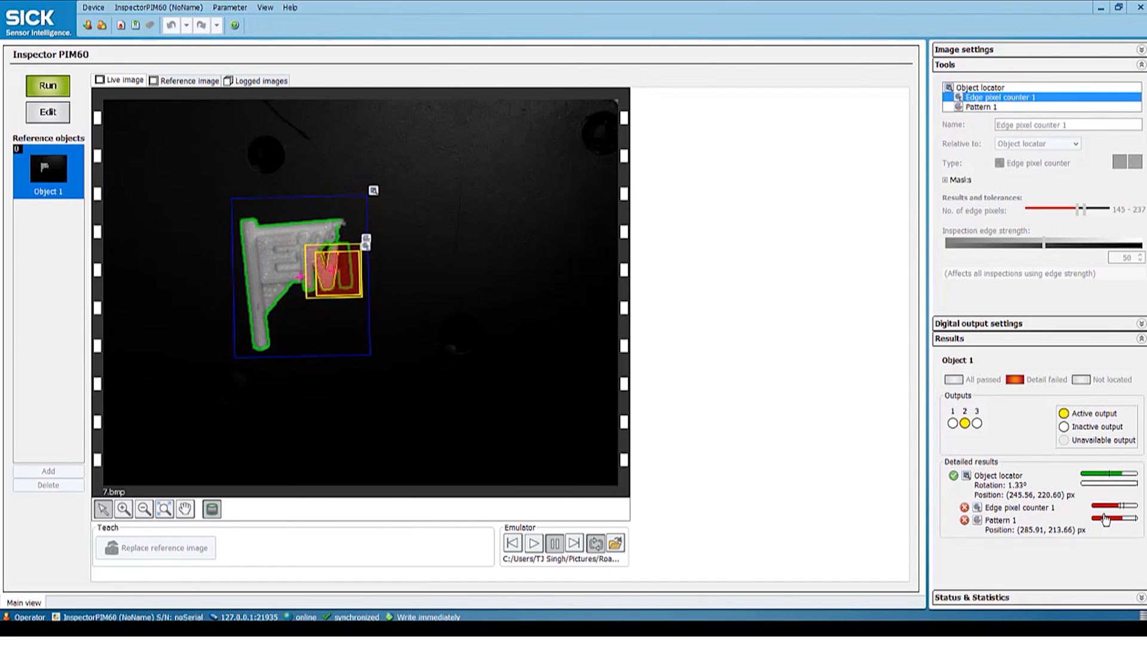
mouse_move(338, 263)
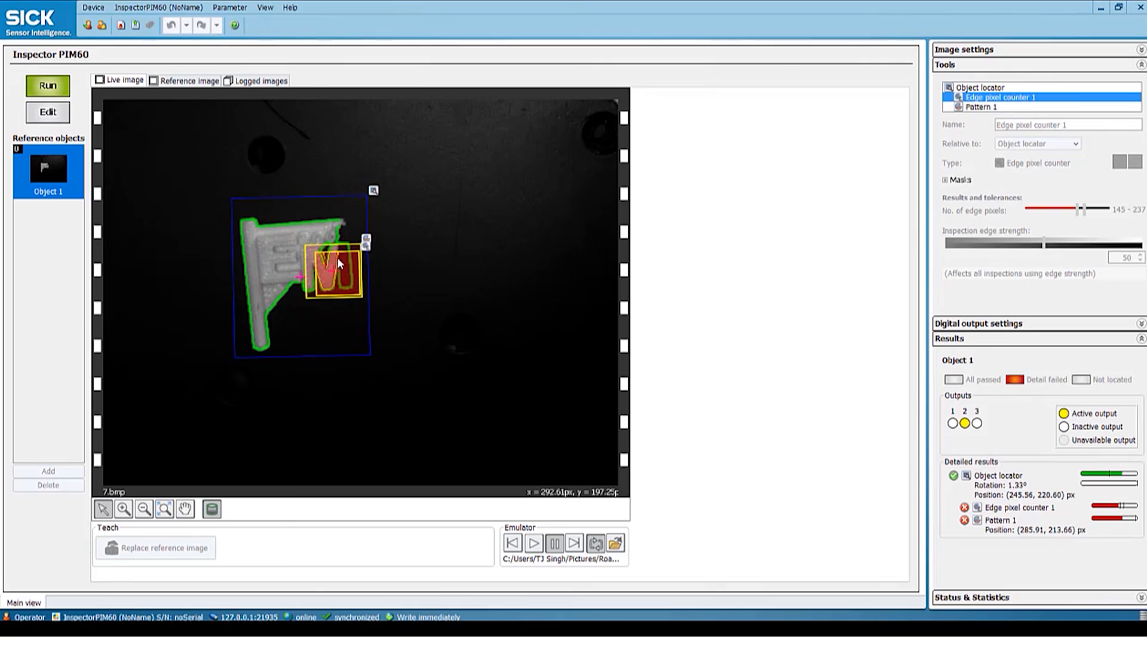
mouse_move(349, 254)
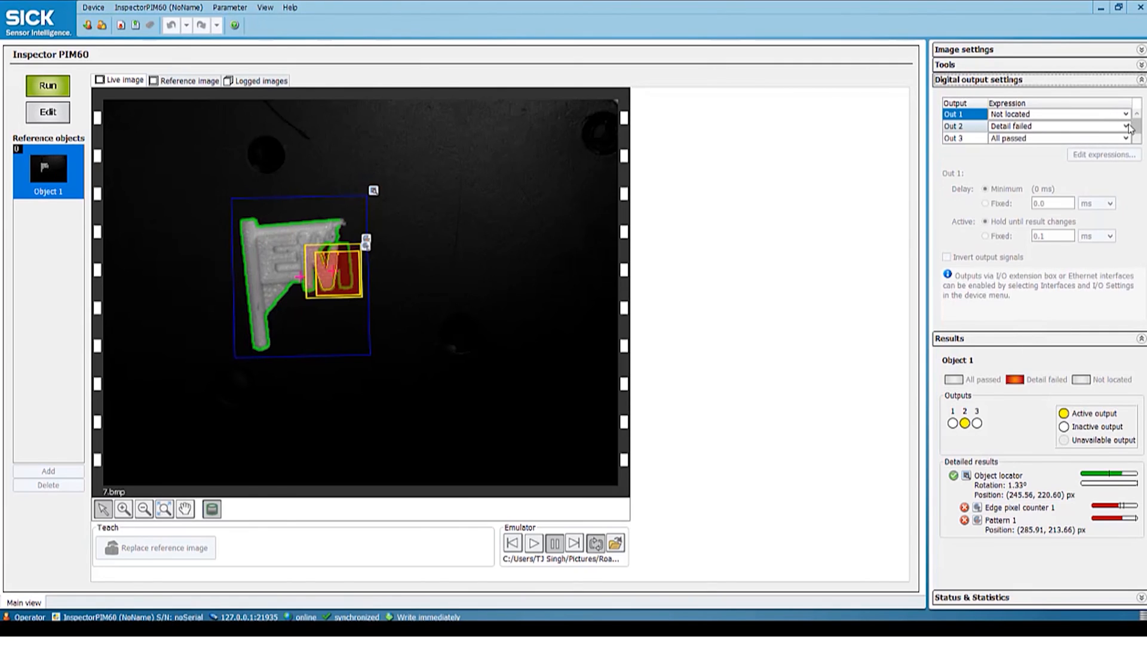
- Switch the job back to Edit mode and show the InspectorPIM60 menu
click(47, 112)
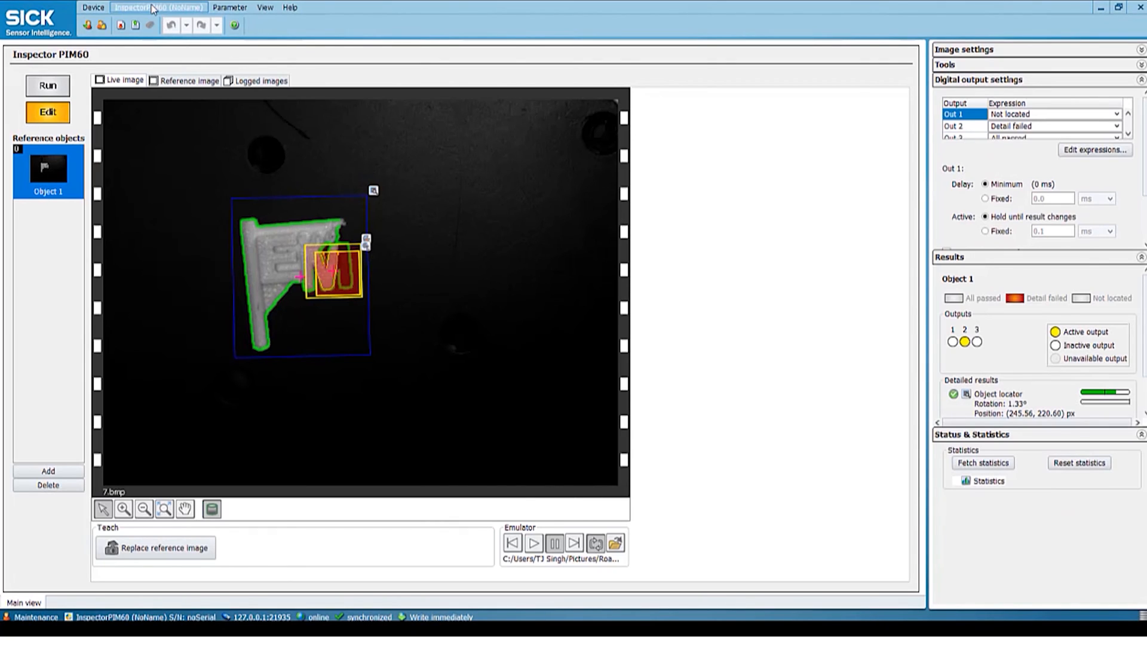
click(159, 8)
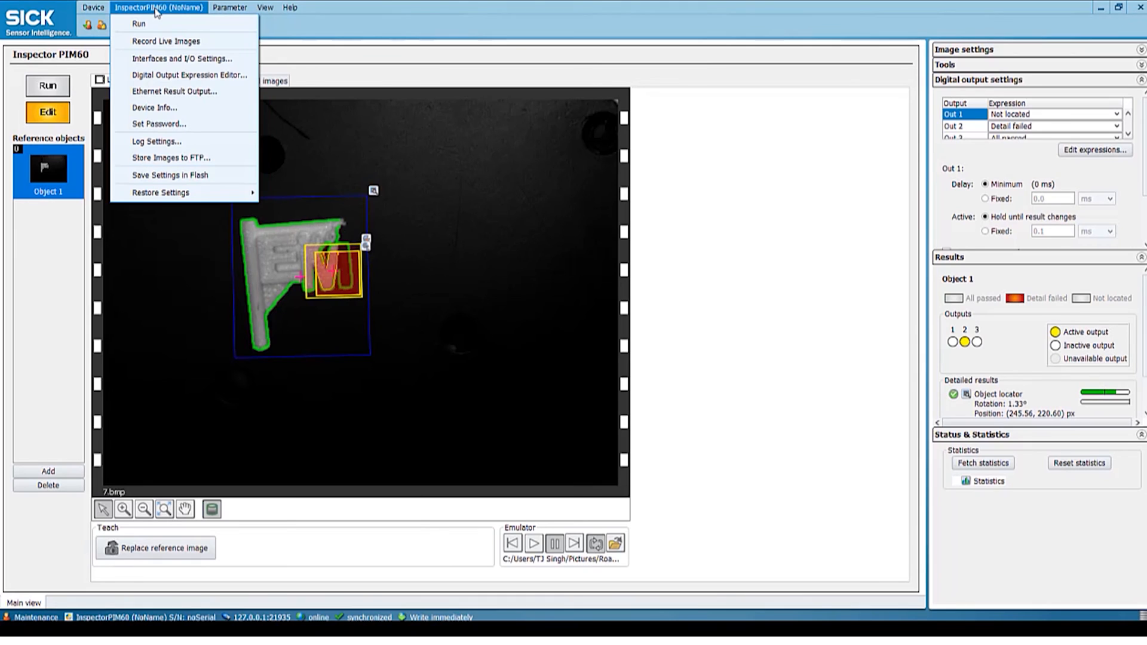
mouse_move(166, 41)
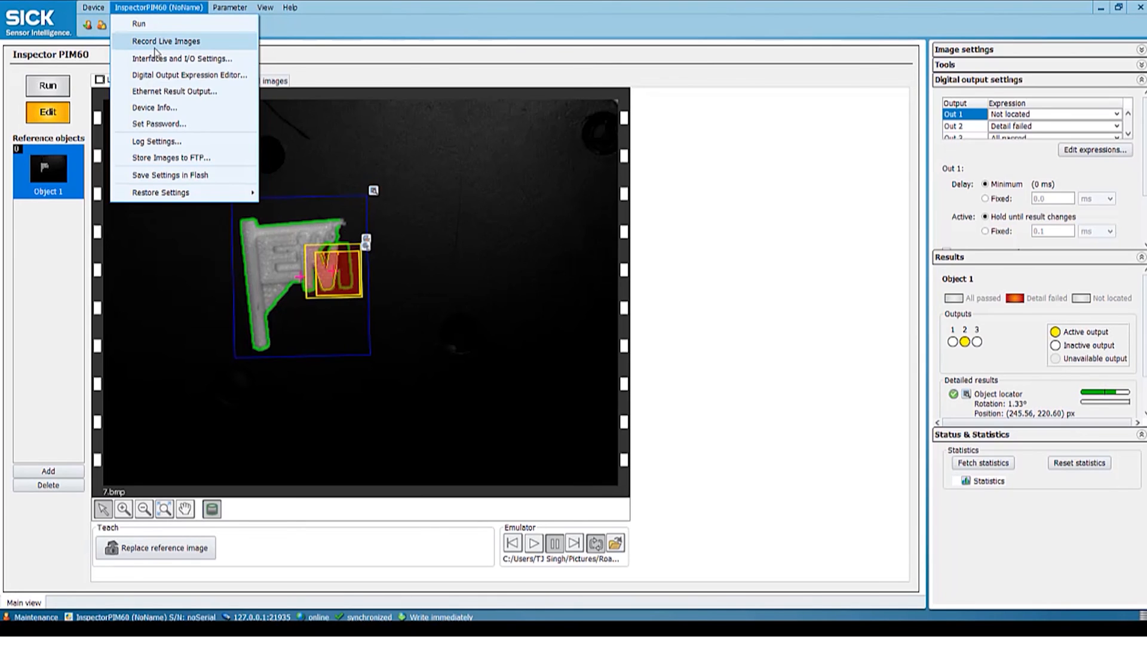
- Review Object 1's Ethernet Result Output formatting string, then close the dialog
click(174, 91)
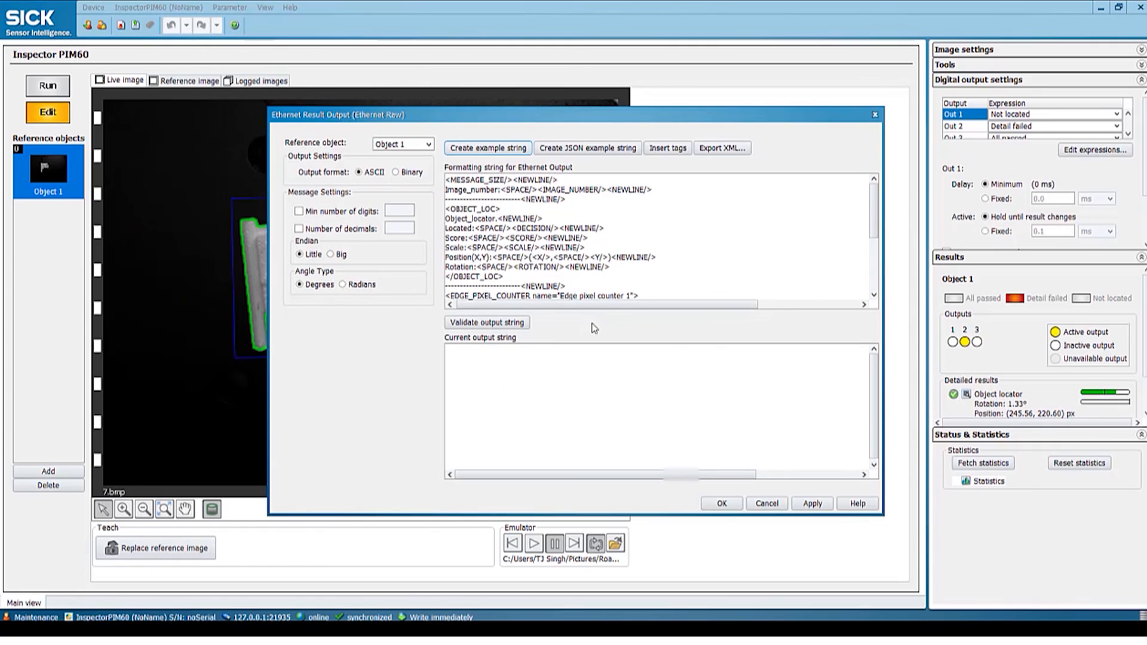
mouse_move(649, 352)
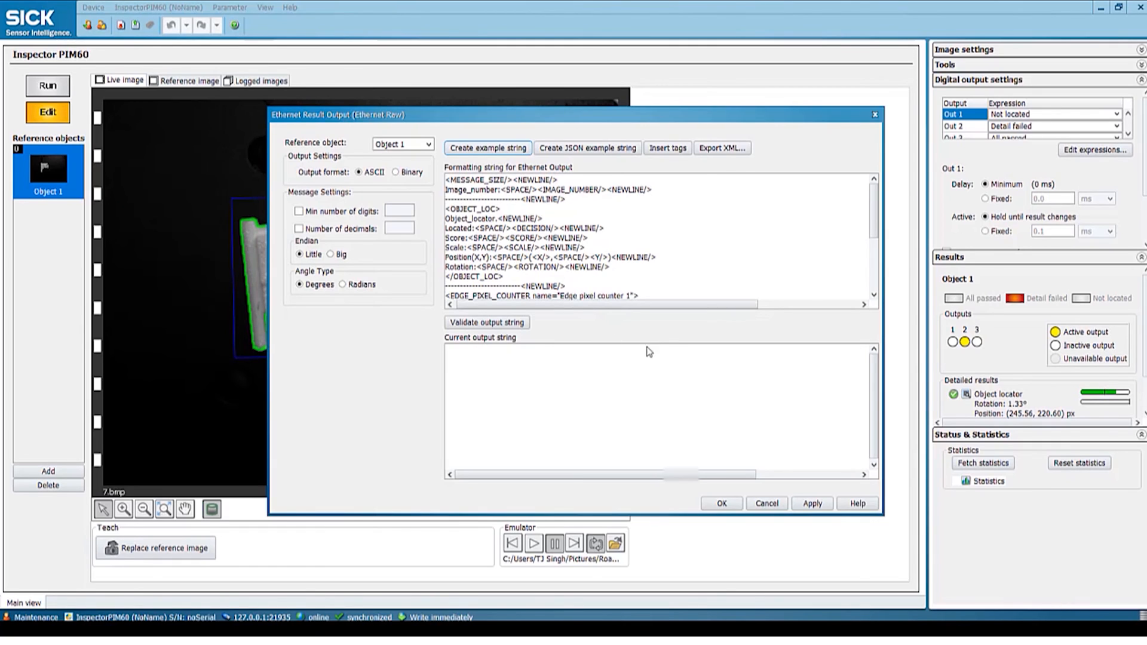
click(766, 503)
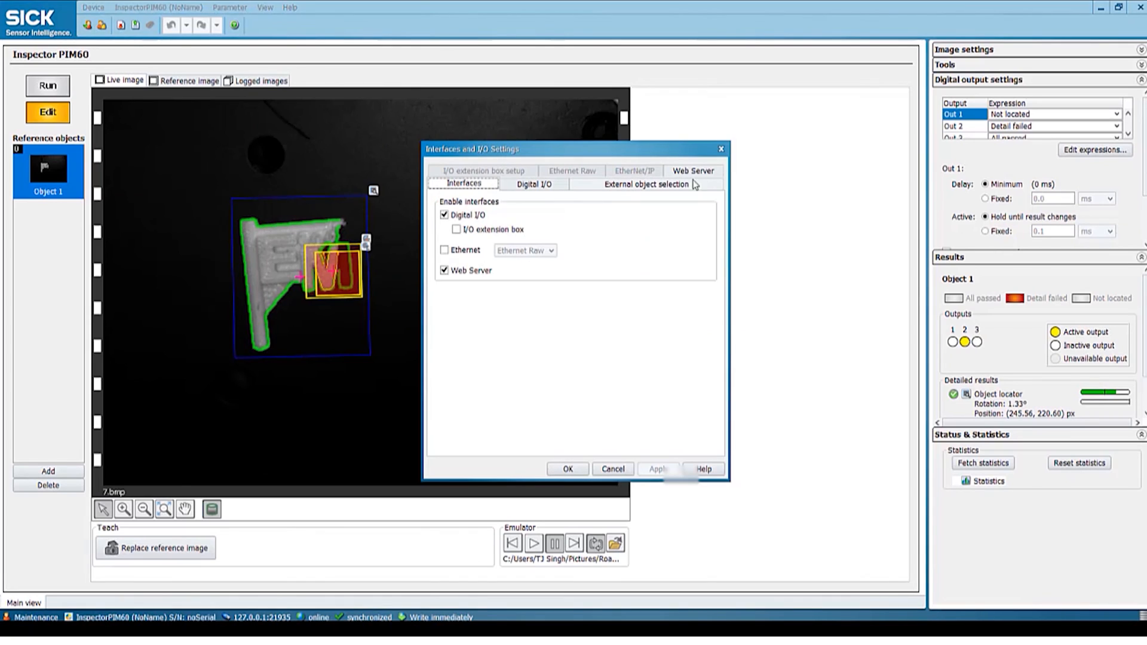
click(692, 170)
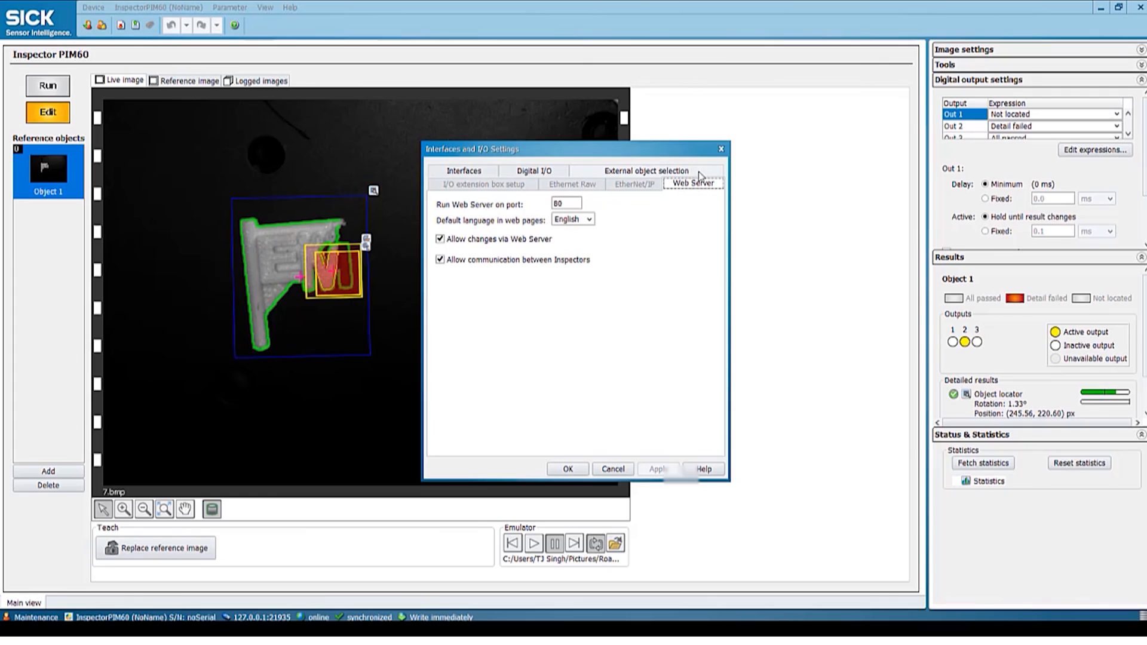
mouse_move(644, 257)
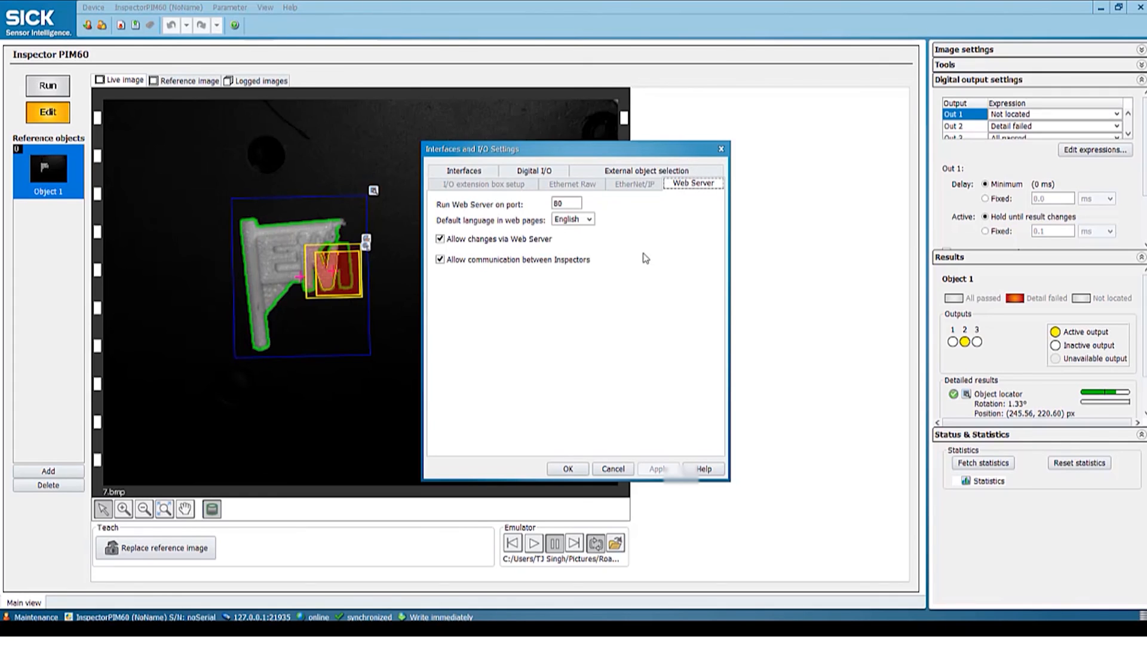
mouse_move(653, 282)
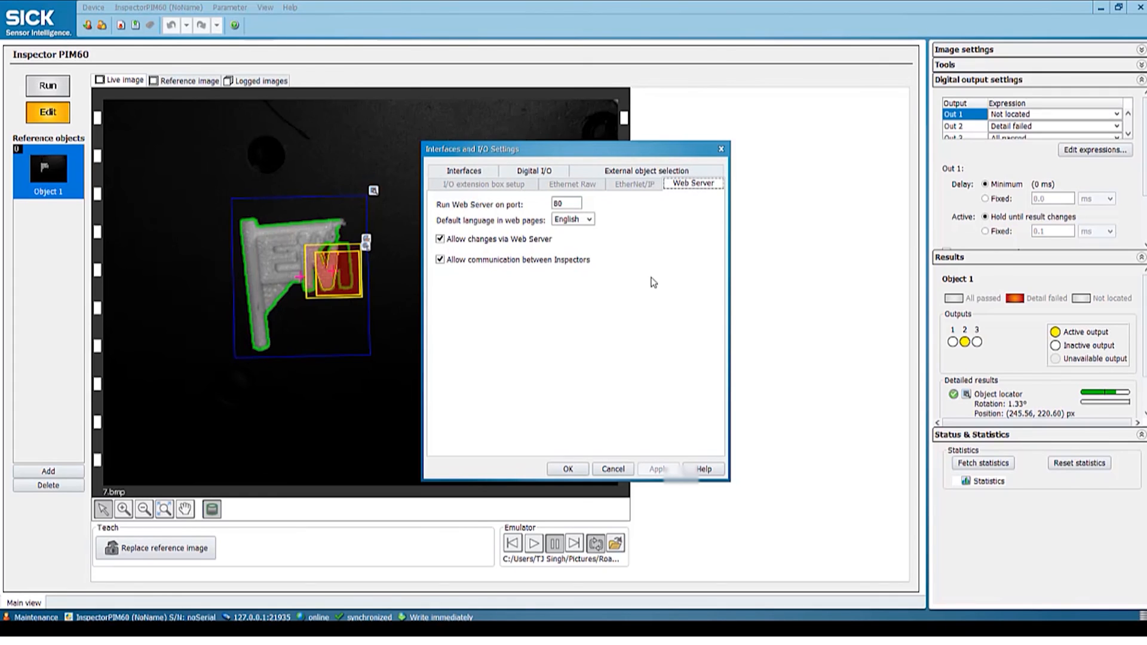
mouse_move(619, 458)
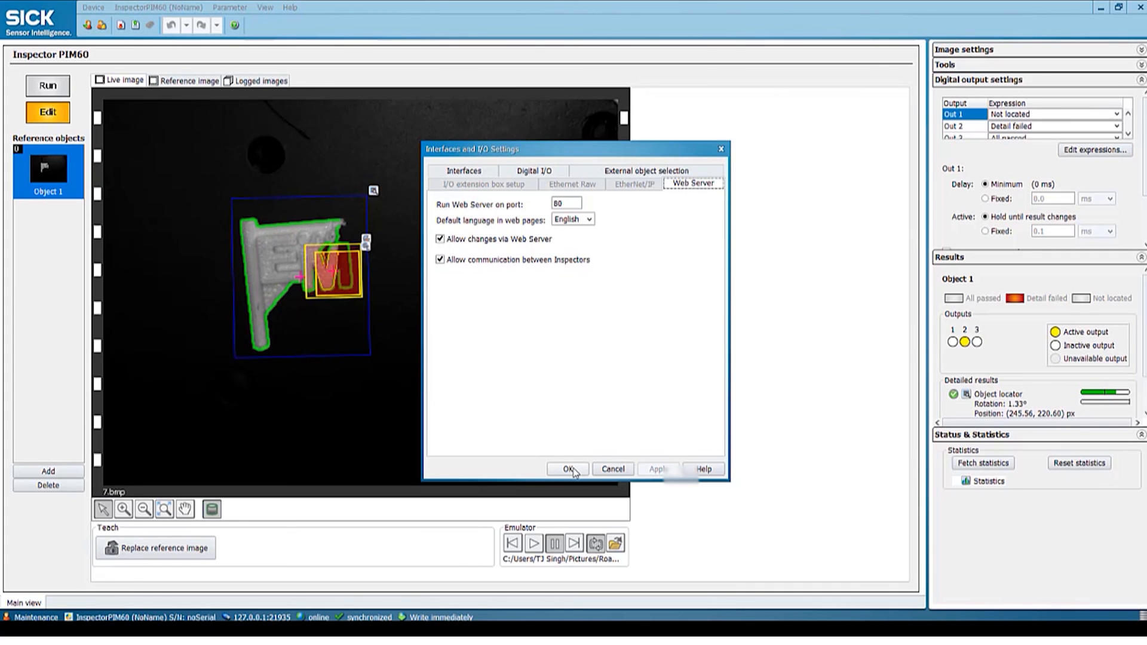
click(567, 469)
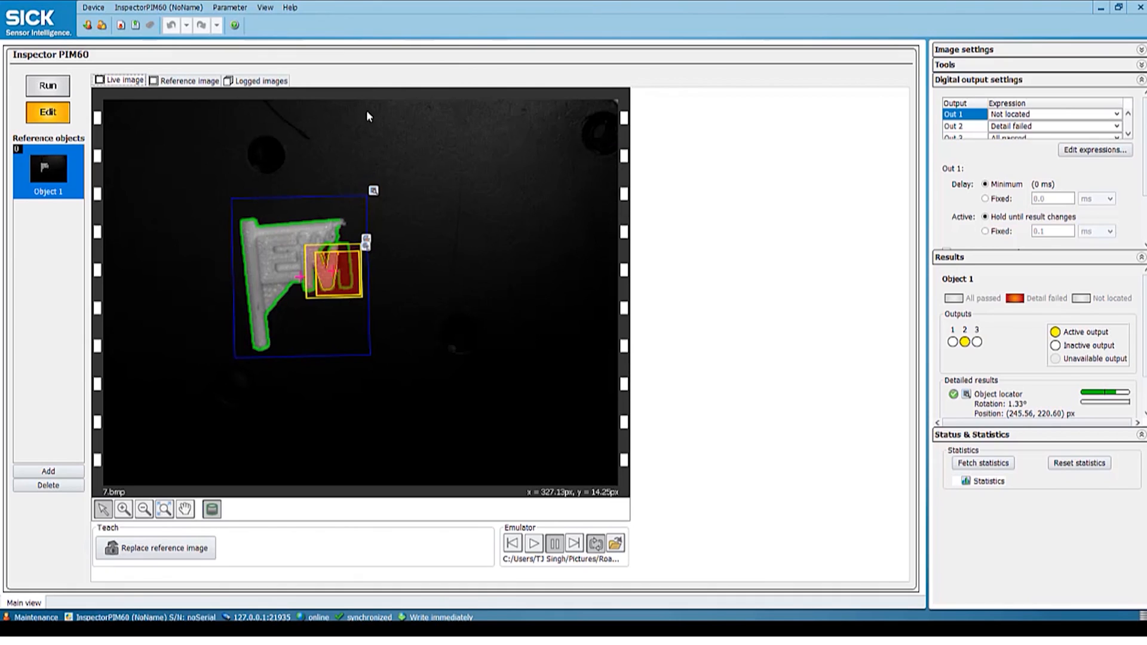
mouse_move(205, 147)
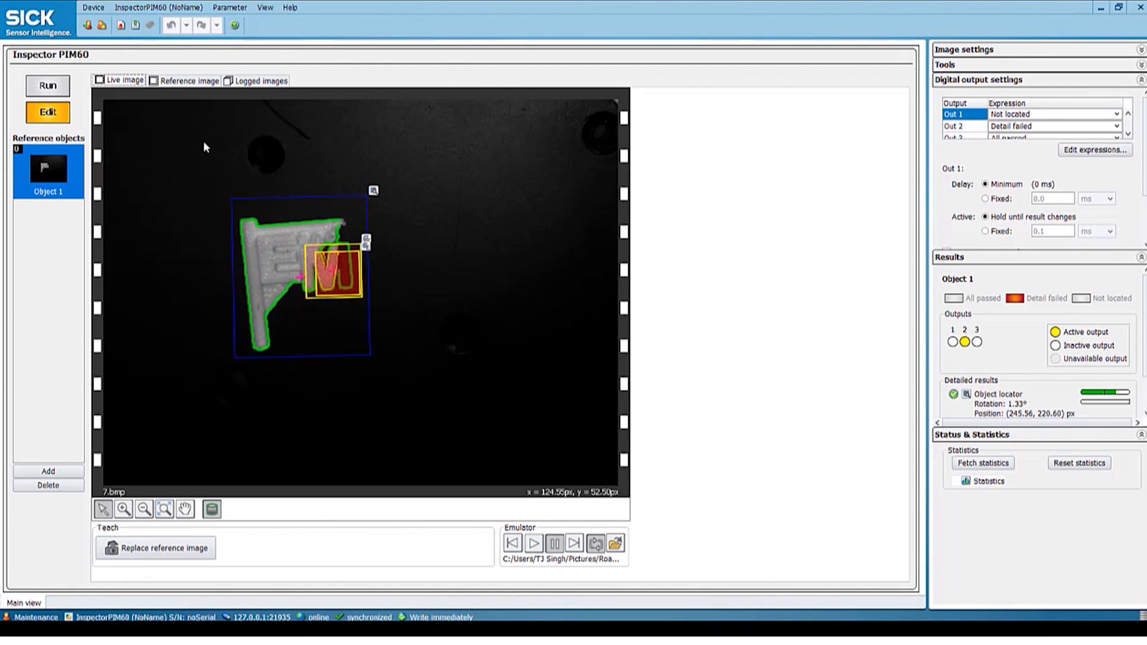
mouse_move(1099, 40)
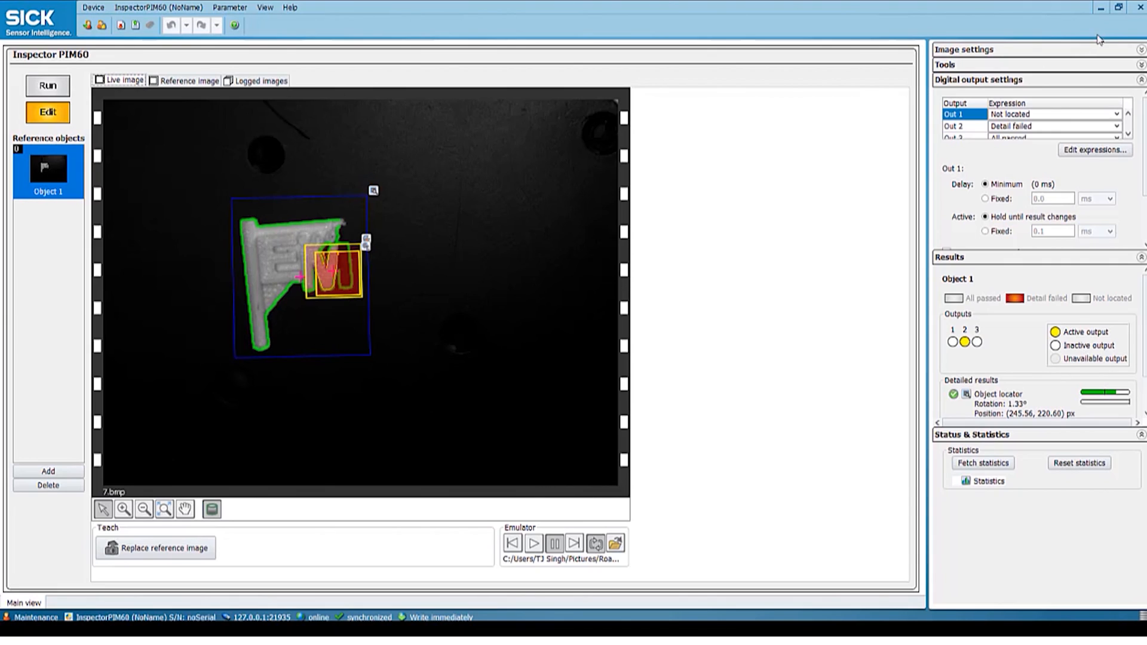